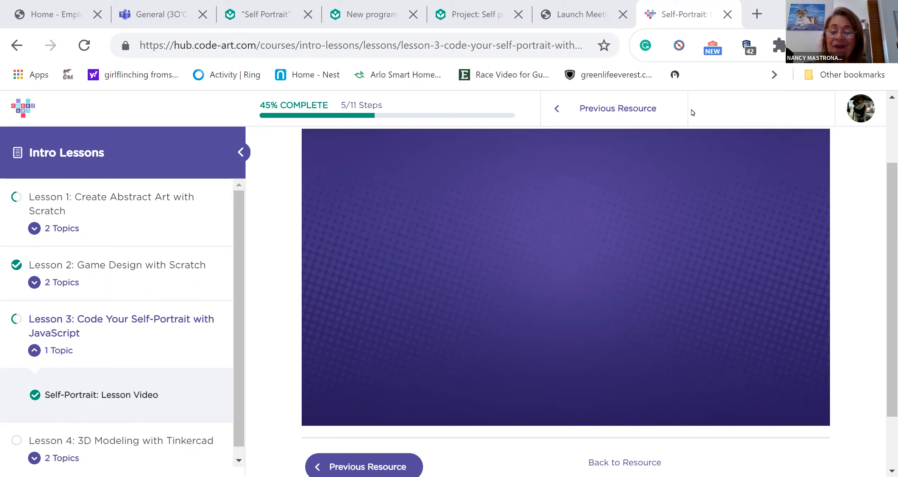
pyautogui.moveTo(713, 99)
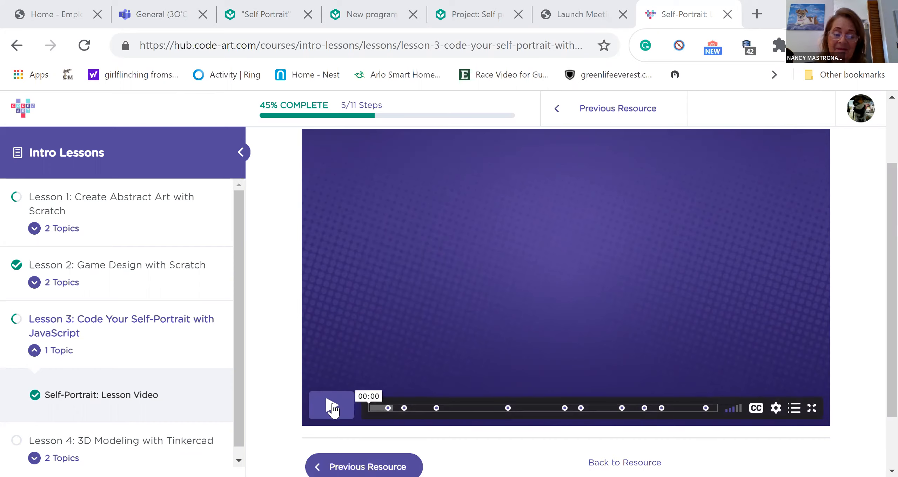
# Start playing the Self-Portrait lesson video.
pyautogui.click(331, 407)
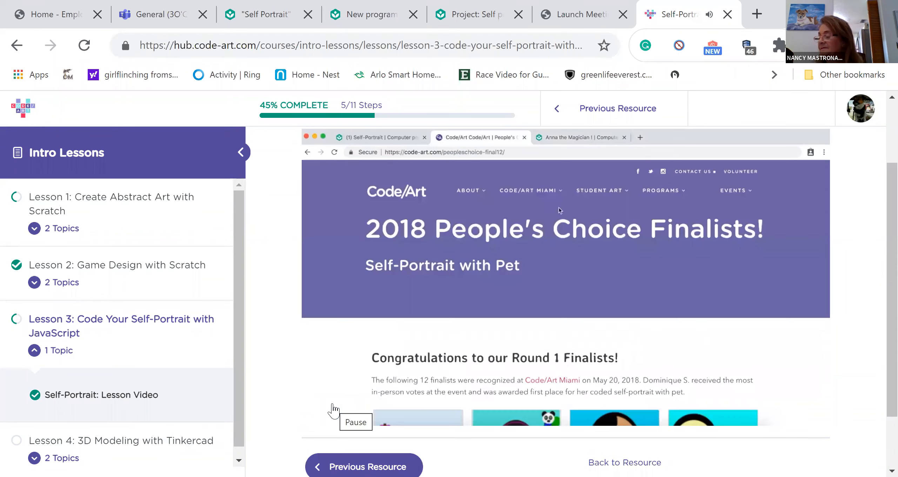
# Scroll down and navigate to a new Khan Academy pjs program editor.
pyautogui.scroll(-3)
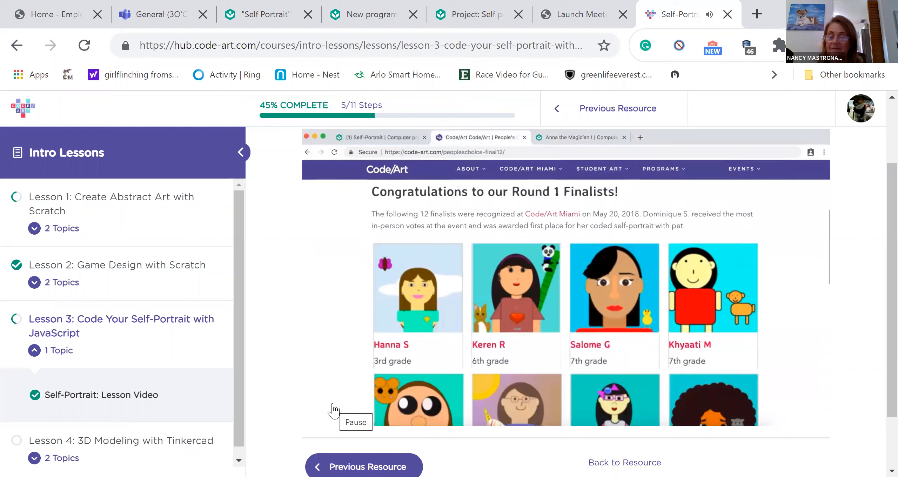
pyautogui.scroll(-3)
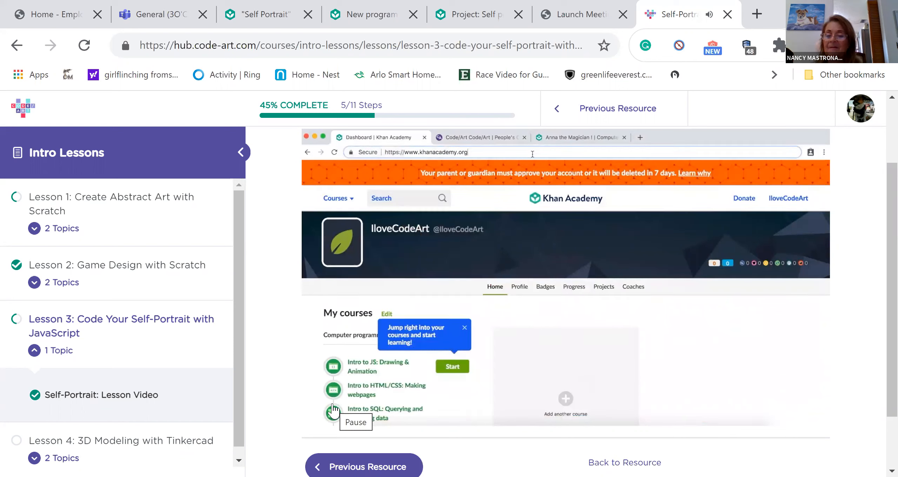
pyautogui.write('/computer-programming/new')
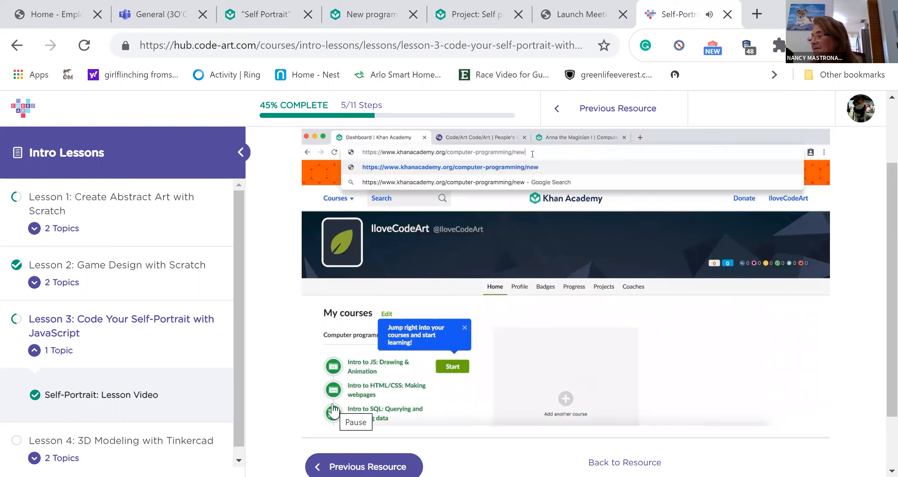
pyautogui.write('pjs')
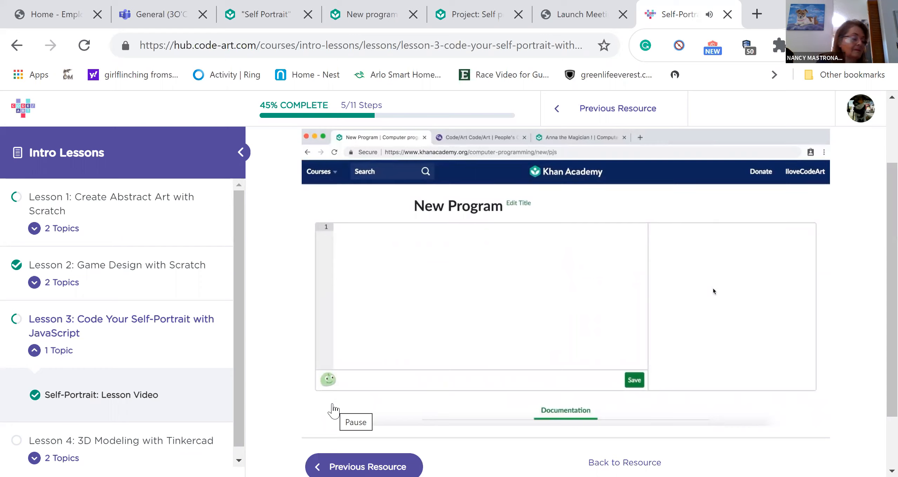
# Write the first line point(200, 200); in the new program.
pyautogui.write('point(200, 200);')
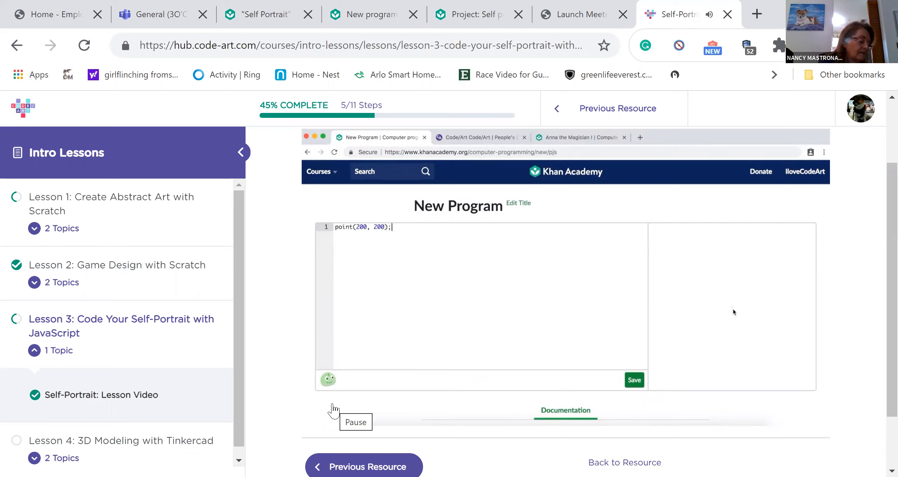
pyautogui.moveTo(751, 316)
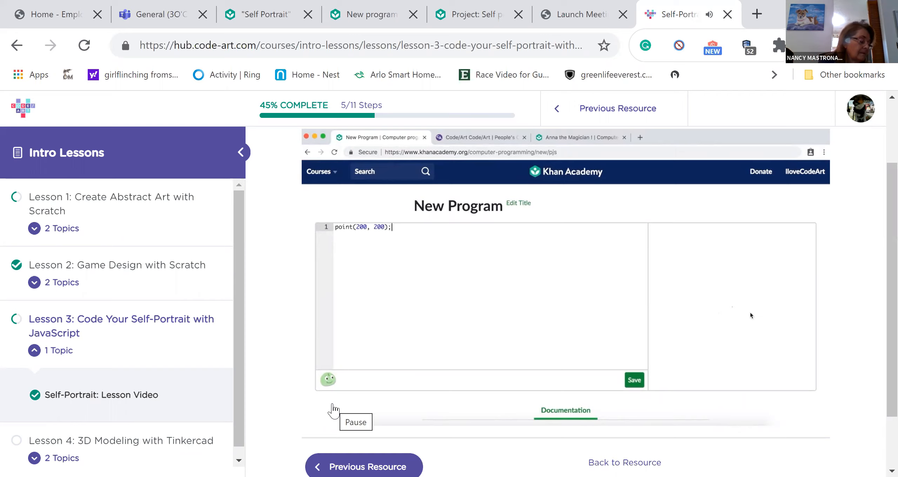
pyautogui.moveTo(659, 234)
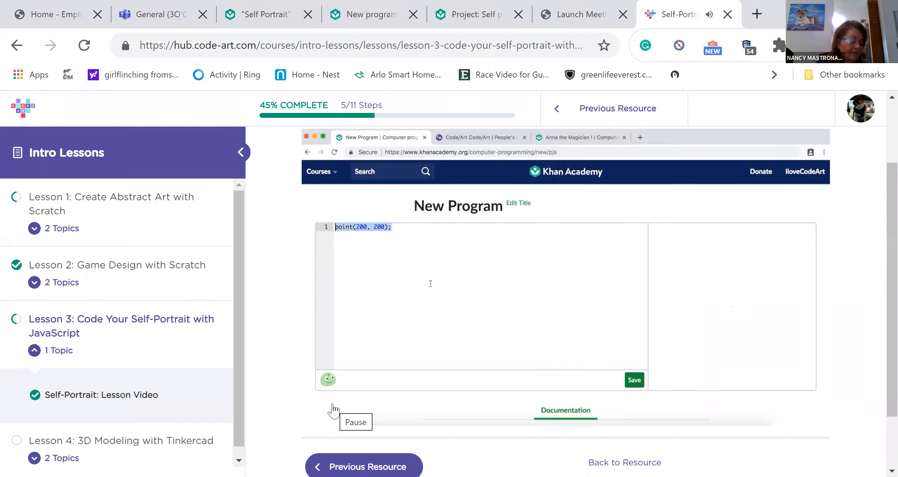
# Replace the point with background(255, 0, 0); and pick a blue-purple (90, 95, 181) from the colour chooser.
pyautogui.write('background')
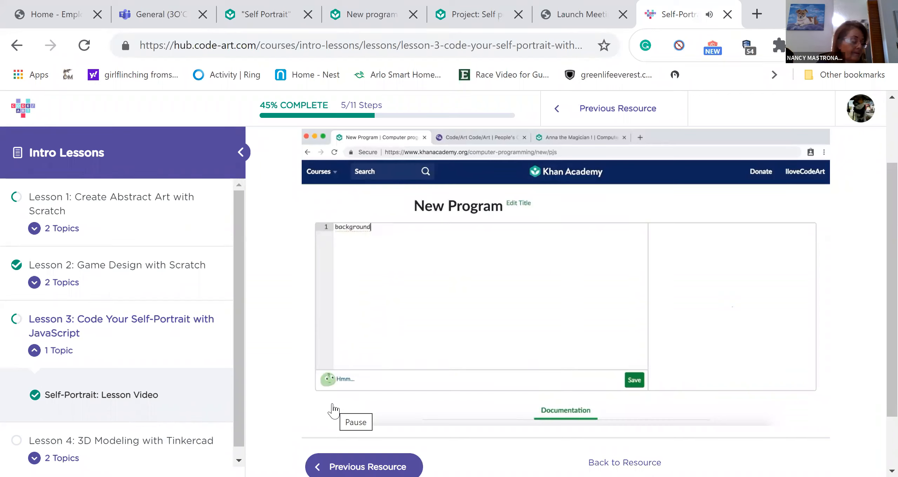
pyautogui.write('(255, 0, 0);')
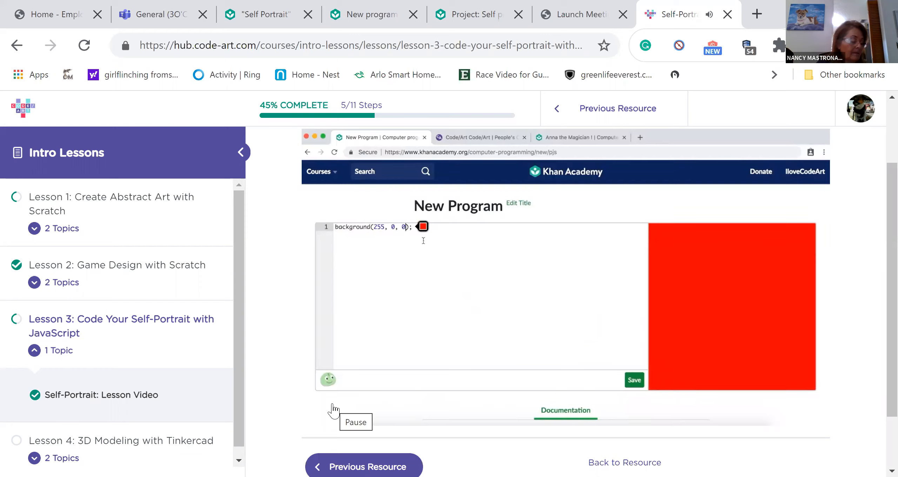
pyautogui.click(423, 226)
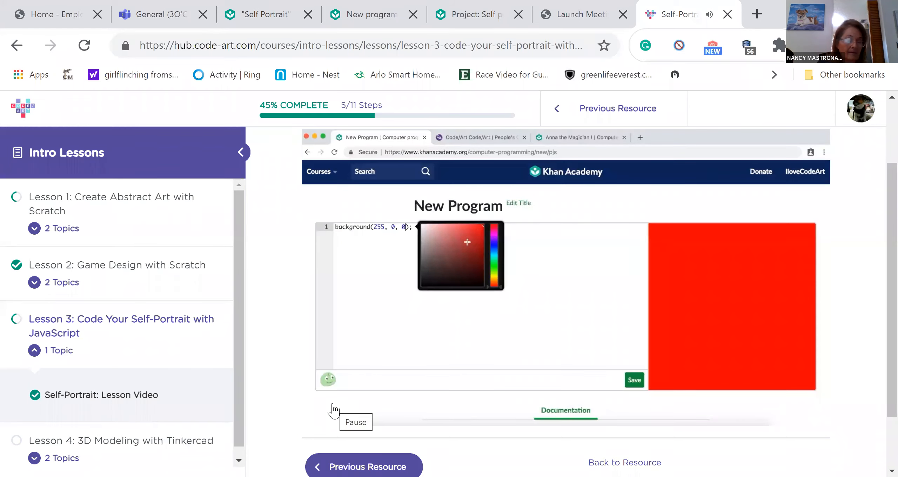
pyautogui.click(452, 242)
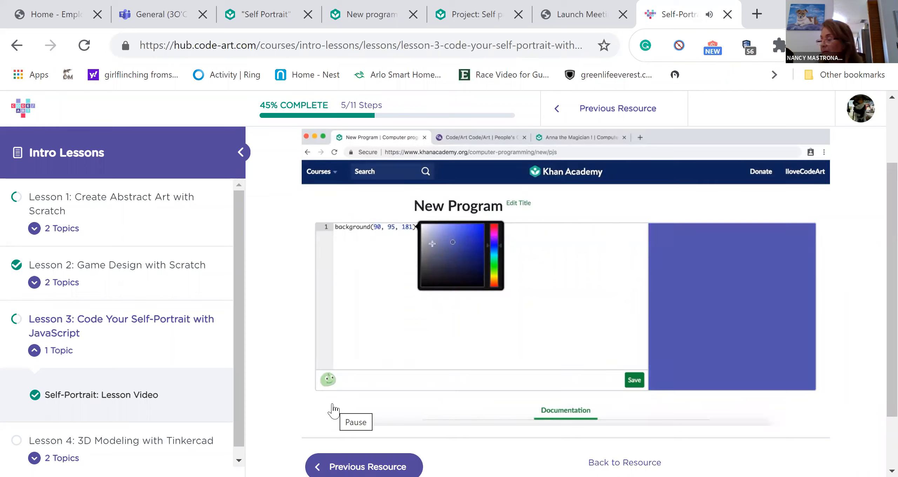
pyautogui.click(463, 235)
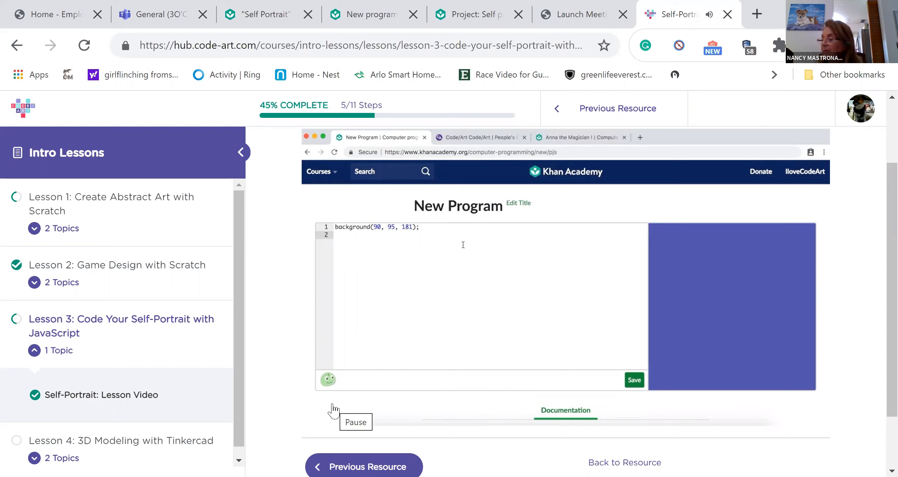
# Adjust the background to background(100, 0, 200); in the Self-Portrait program, giving a purple canvas.
pyautogui.click(336, 235)
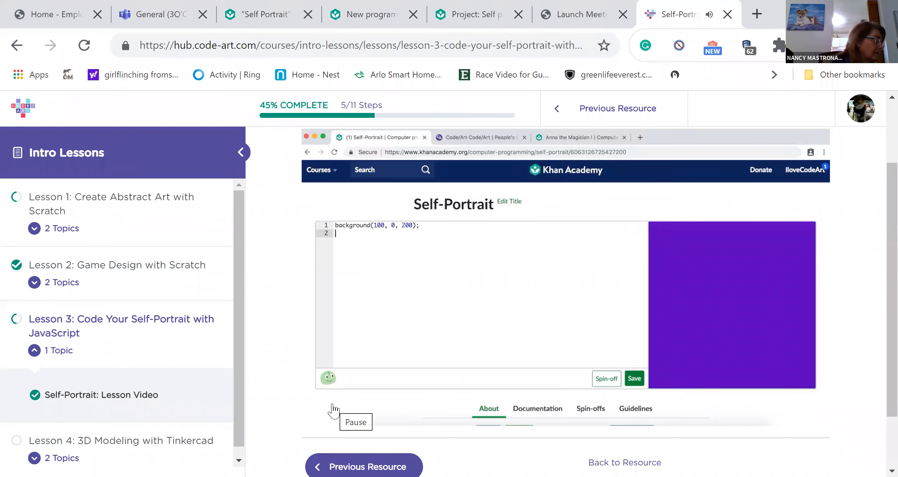
# Begin a second line ellipse(200, 150, 150, for the face below the background line.
pyautogui.write('ellipse();')
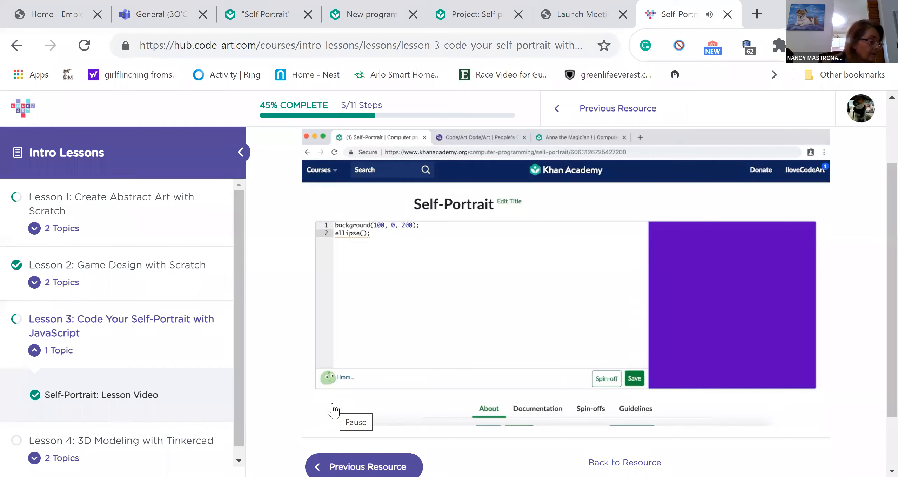
pyautogui.click(376, 234)
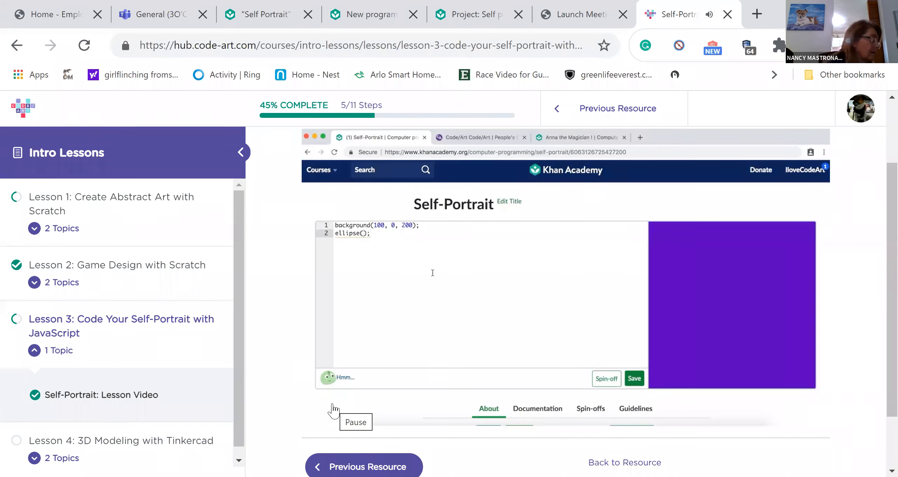
pyautogui.click(363, 233)
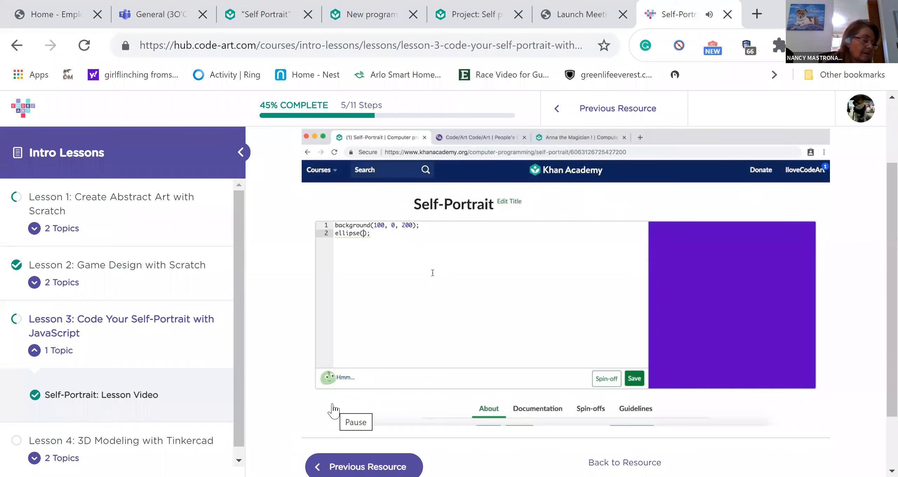
pyautogui.write('200,')
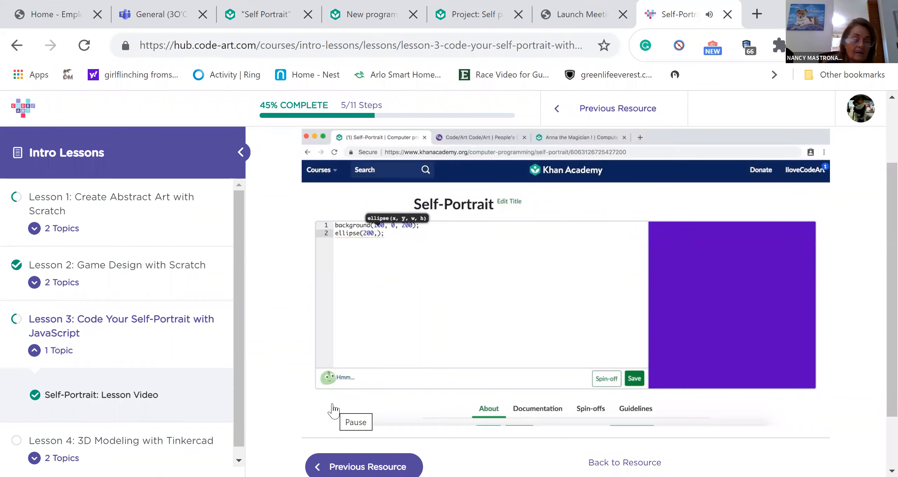
pyautogui.write('200')
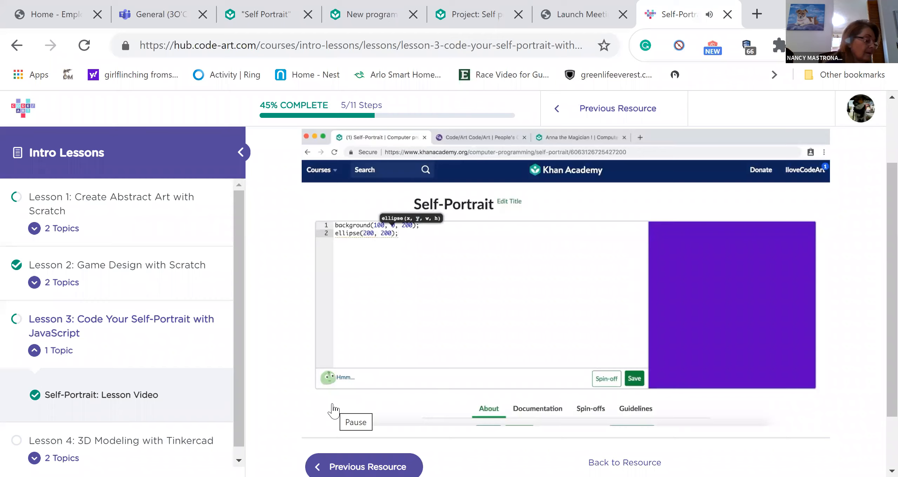
pyautogui.write('150')
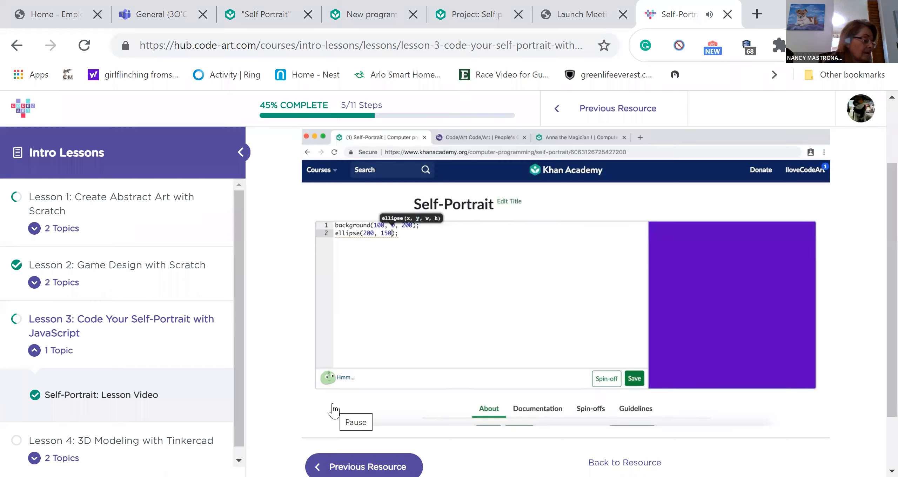
pyautogui.write(',')
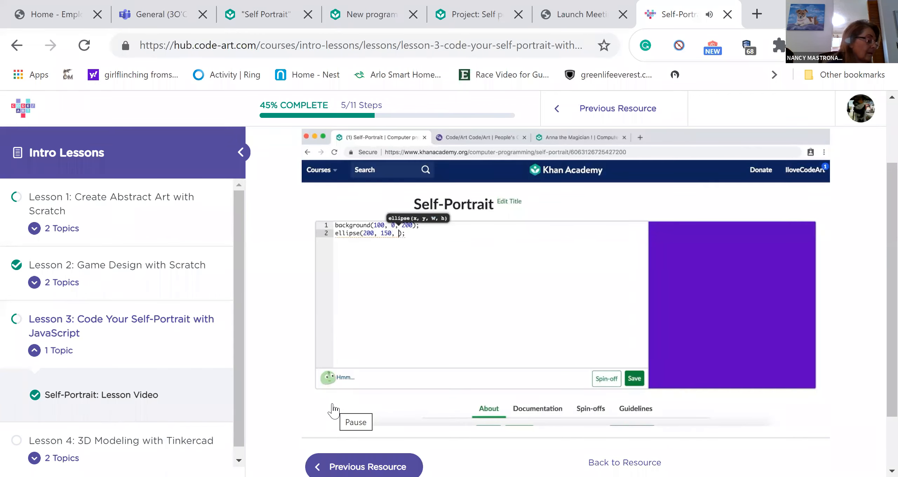
pyautogui.write('150,')
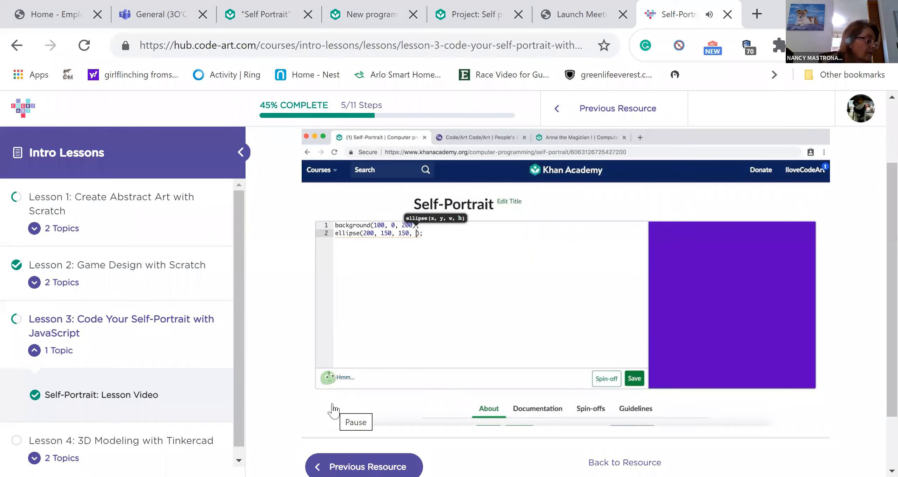
# Complete the face as ellipse(200, 150, 150, 175); drawing a white oval on the purple canvas.
pyautogui.write('175')
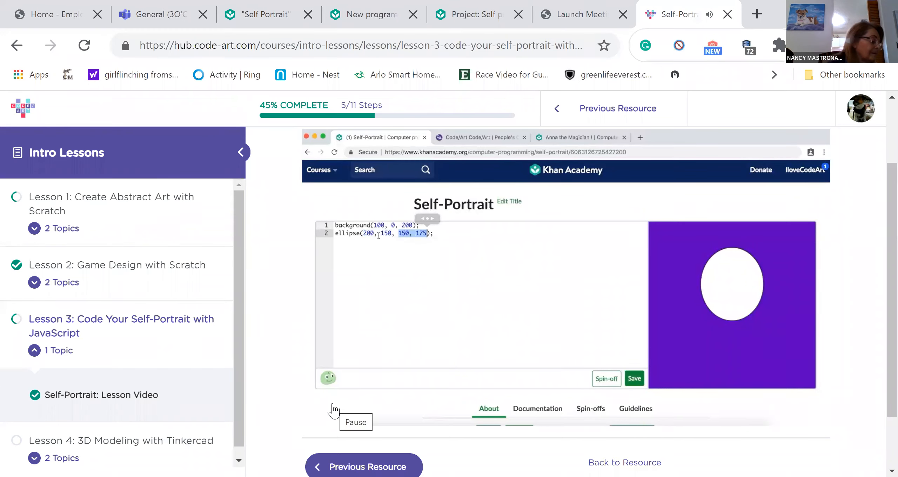
pyautogui.click(370, 233)
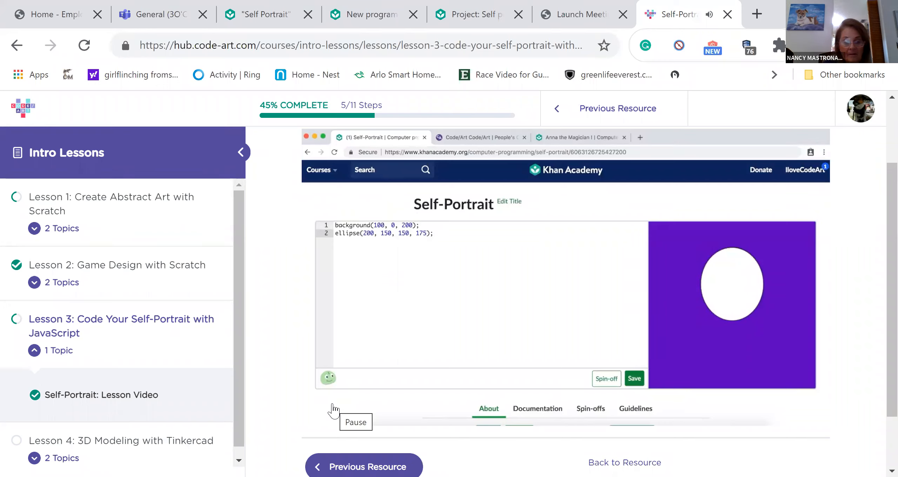
pyautogui.click(434, 233)
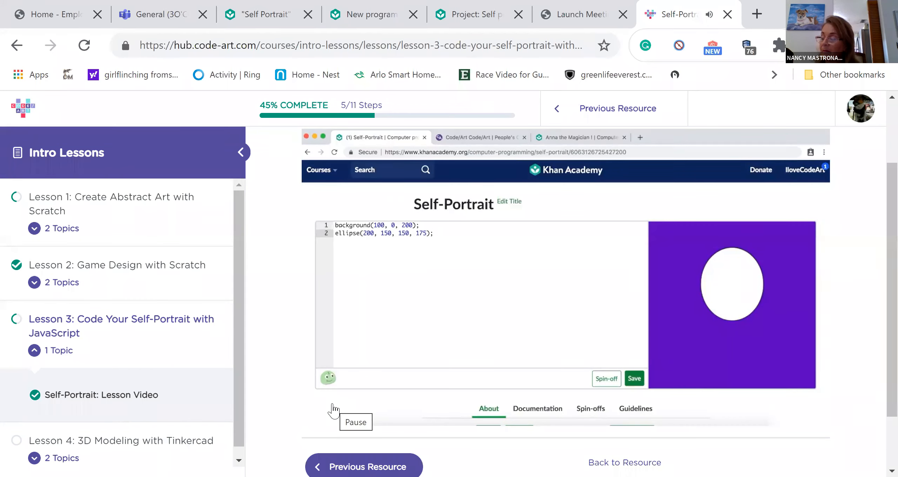
pyautogui.click(432, 233)
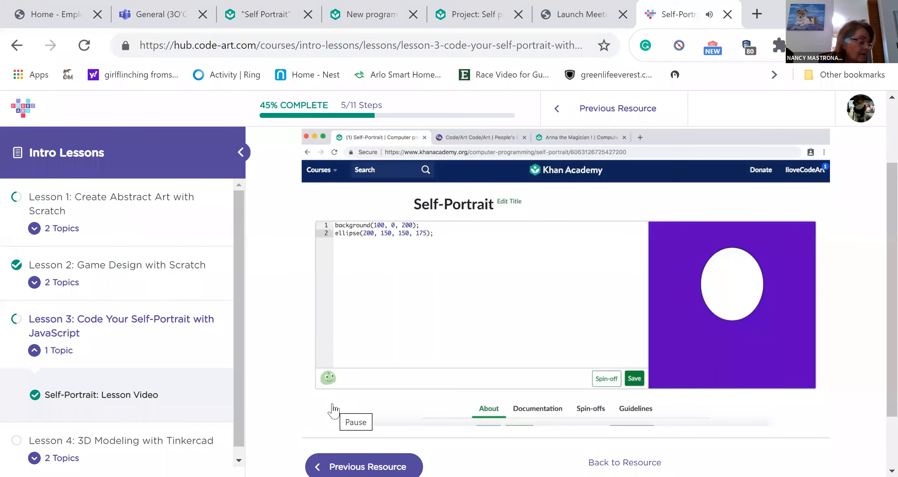
pyautogui.click(433, 233)
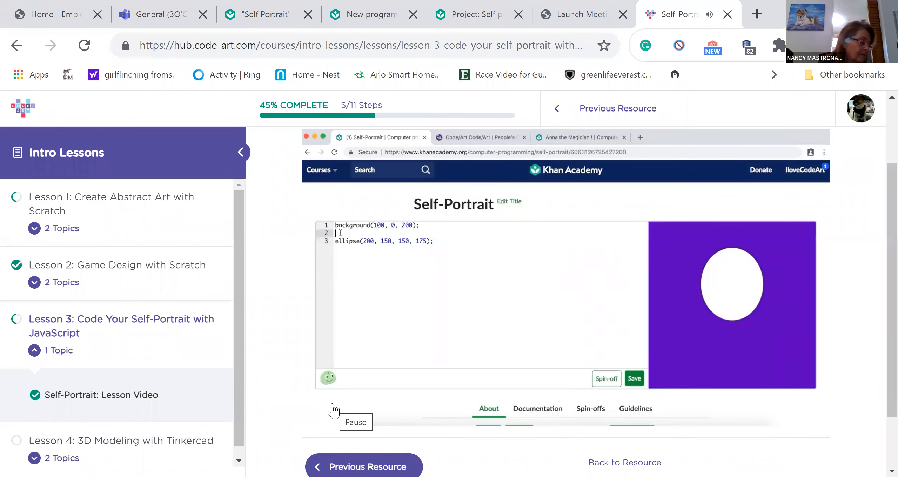
# Add a //face comment line above the face ellipse.
pyautogui.write('//')
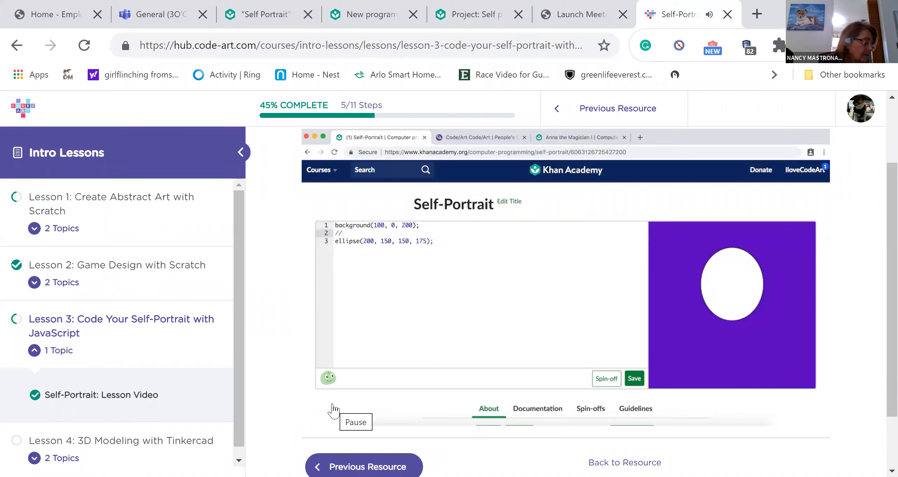
pyautogui.write('face')
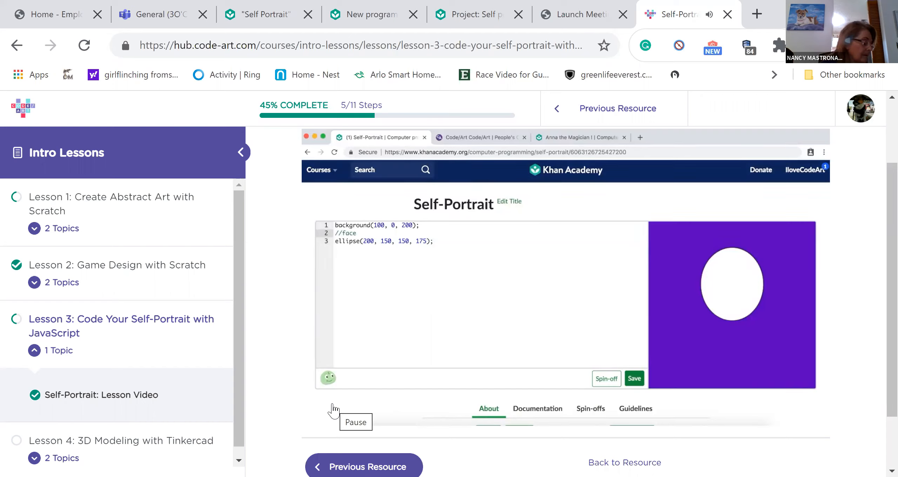
pyautogui.click(357, 233)
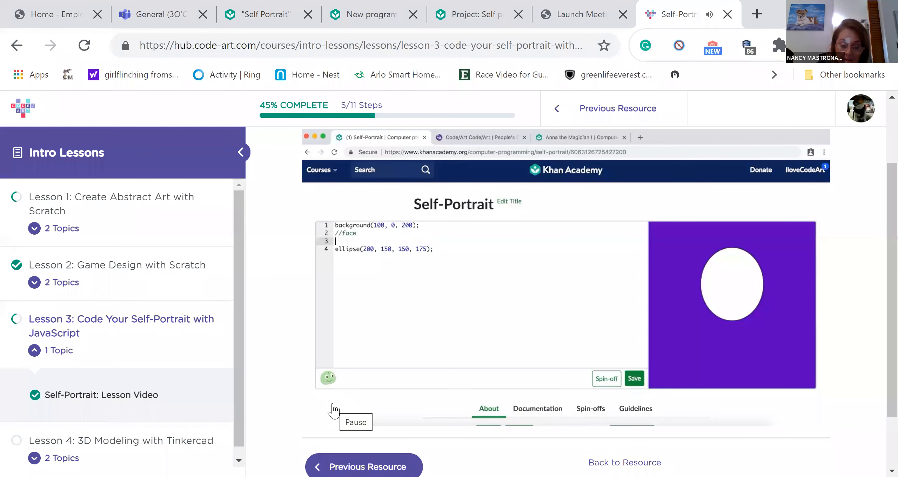
# Add fill(137, 214, 155); above the ellipse to colour the face pale green.
pyautogui.write('fill(255, 0, 0);')
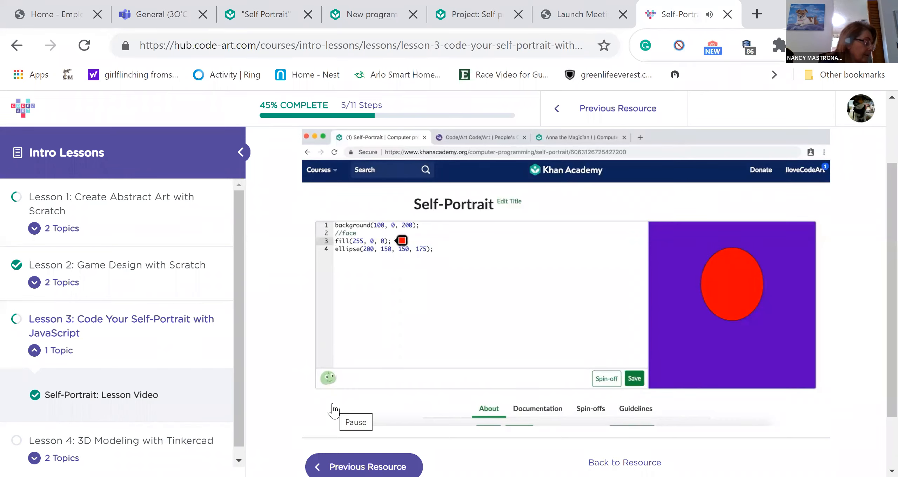
pyautogui.click(401, 241)
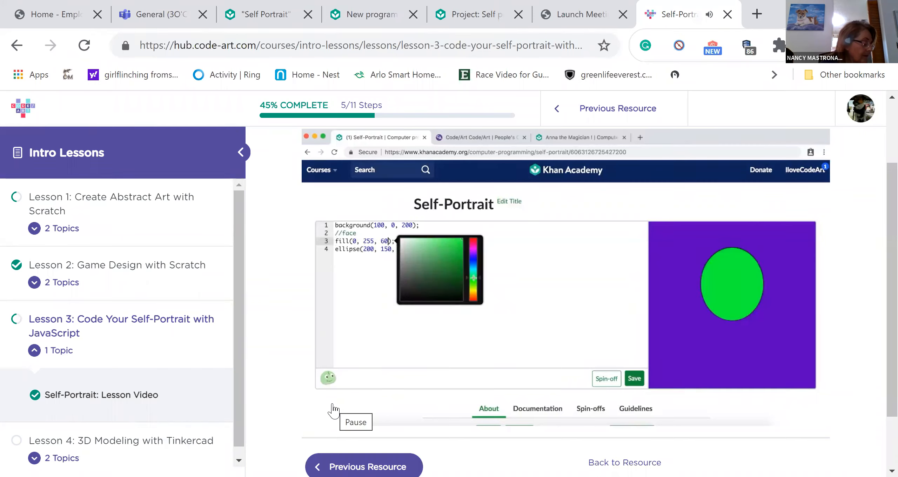
pyautogui.click(425, 248)
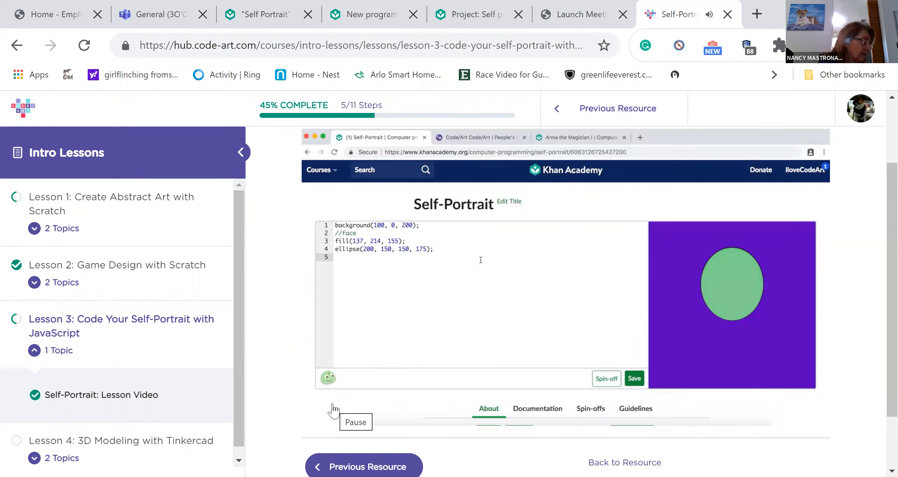
# Add an //eyes comment and ellipse(166, 143, 50, 50); drawing the left eye circle on the face.
pyautogui.click(337, 258)
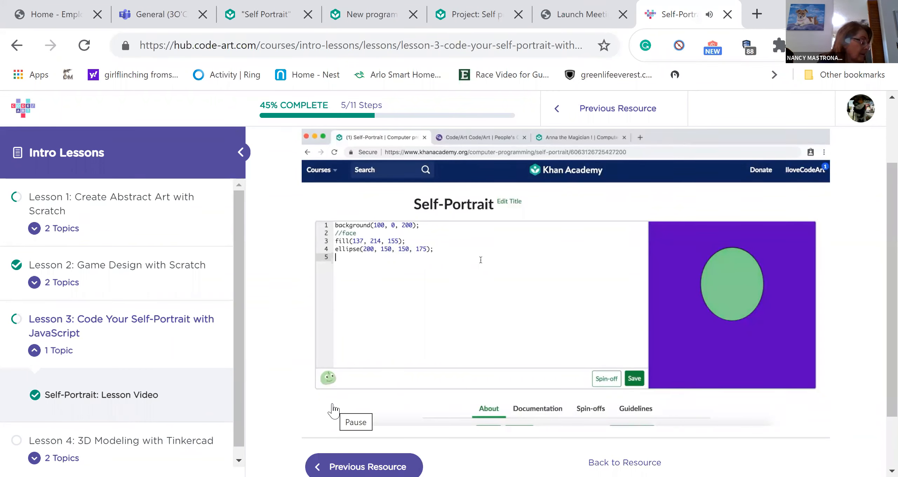
pyautogui.write('//')
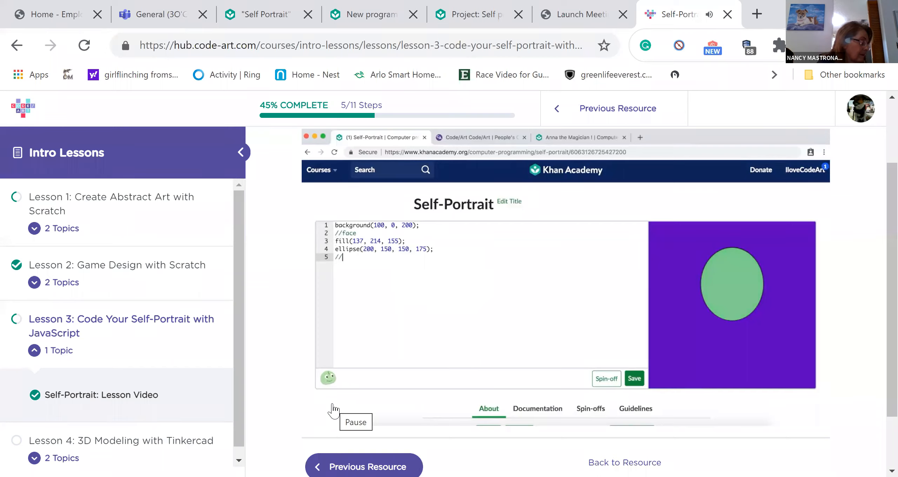
pyautogui.write('eyes')
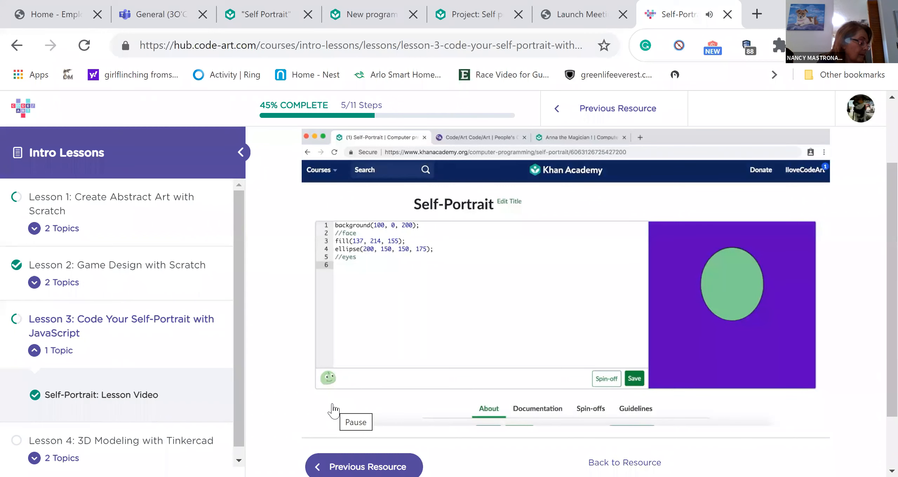
pyautogui.write('ellipse(')
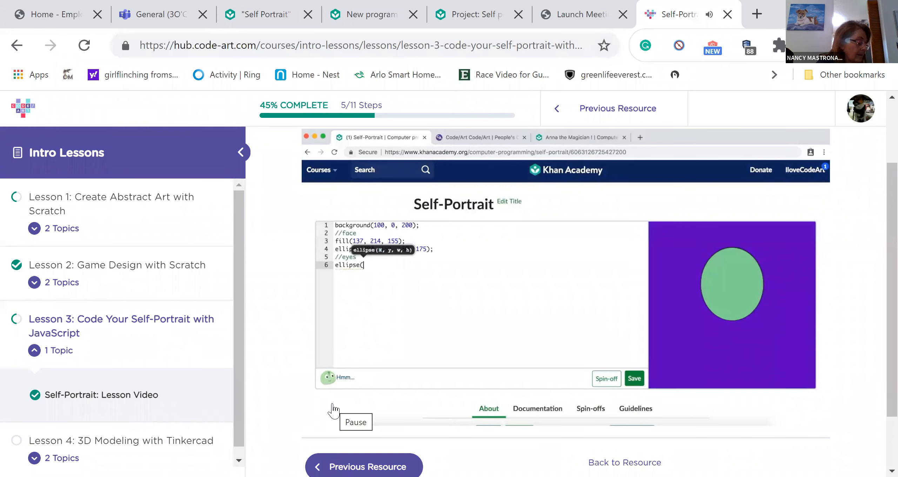
pyautogui.write('();')
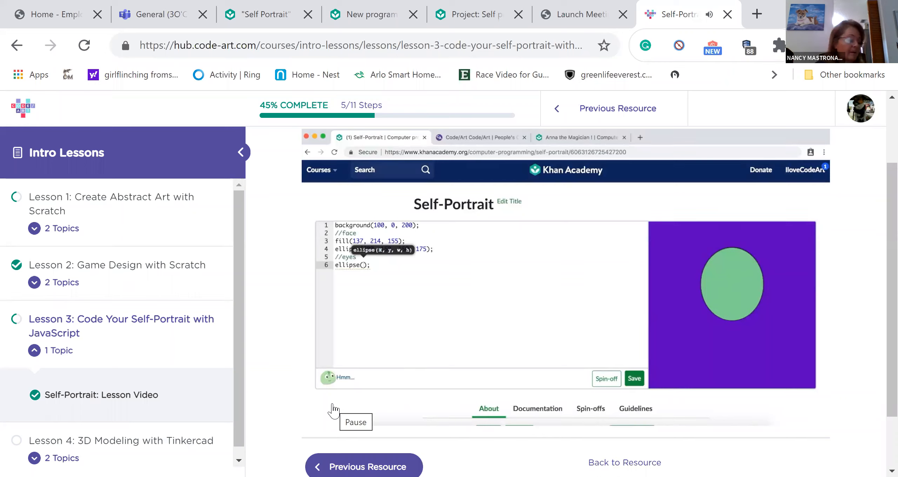
pyautogui.write('100, 100, 100, 100')
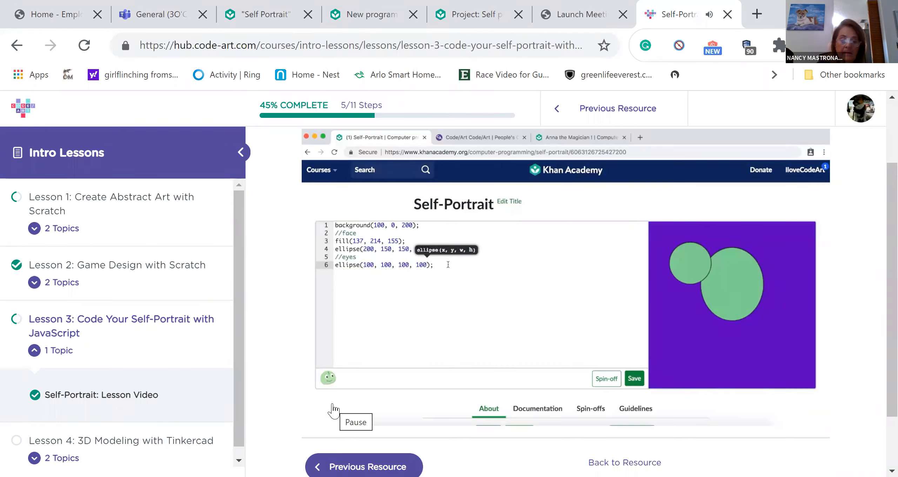
pyautogui.write('50')
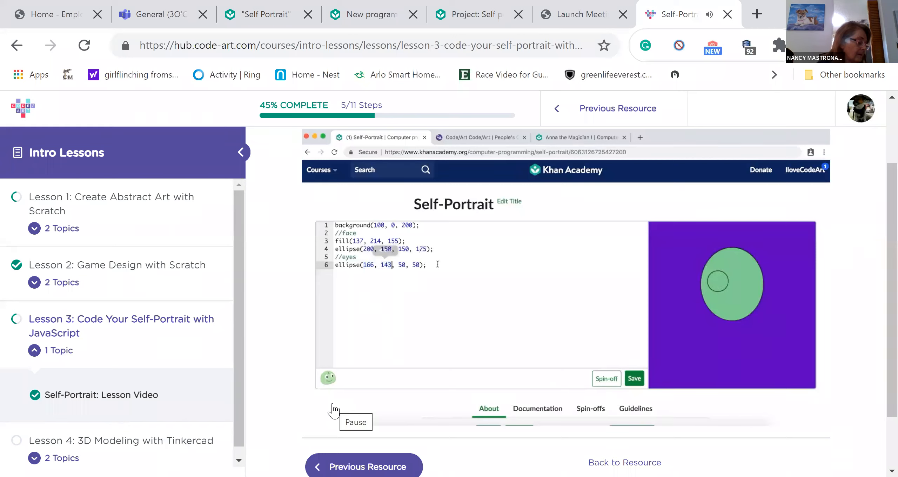
pyautogui.press('enter')
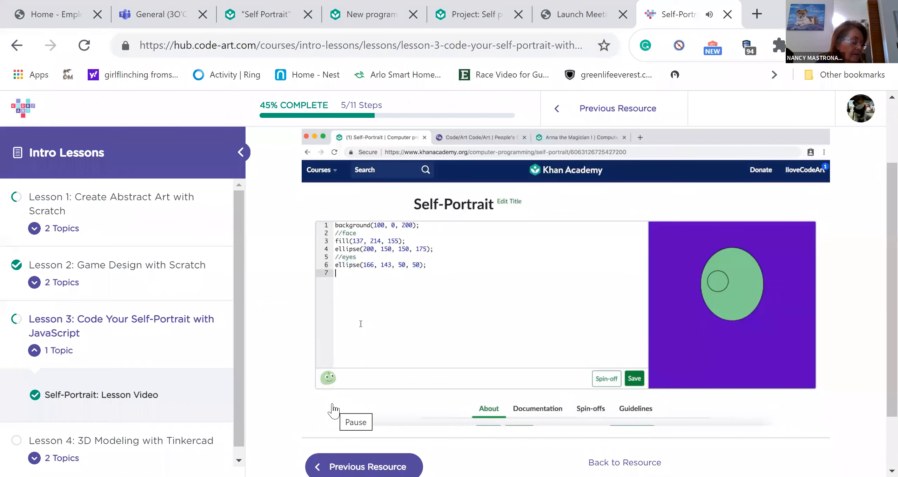
# Paste a duplicate of the eye ellipse line and position the cursor to change its x to 230.
pyautogui.rightClick(342, 273)
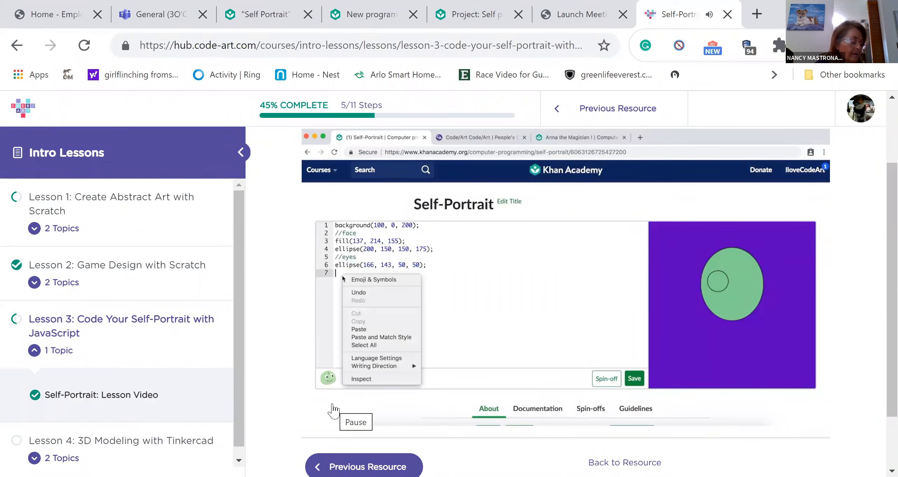
pyautogui.click(359, 329)
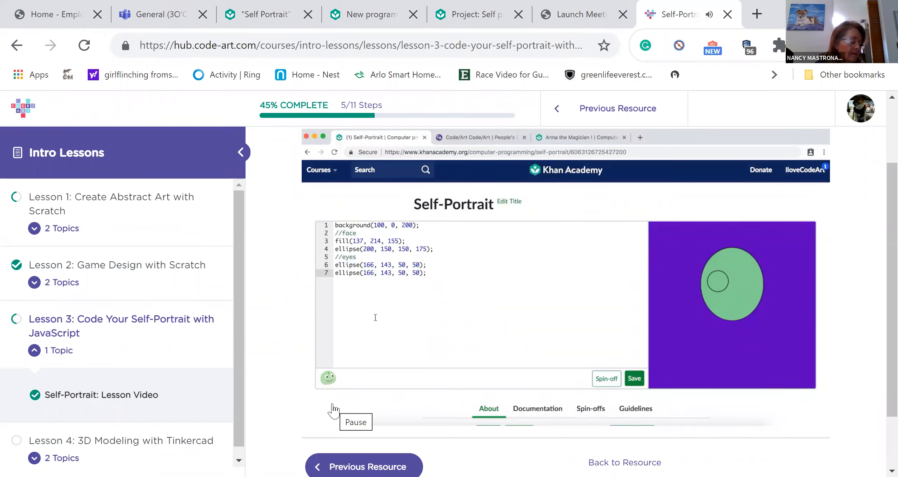
pyautogui.click(426, 273)
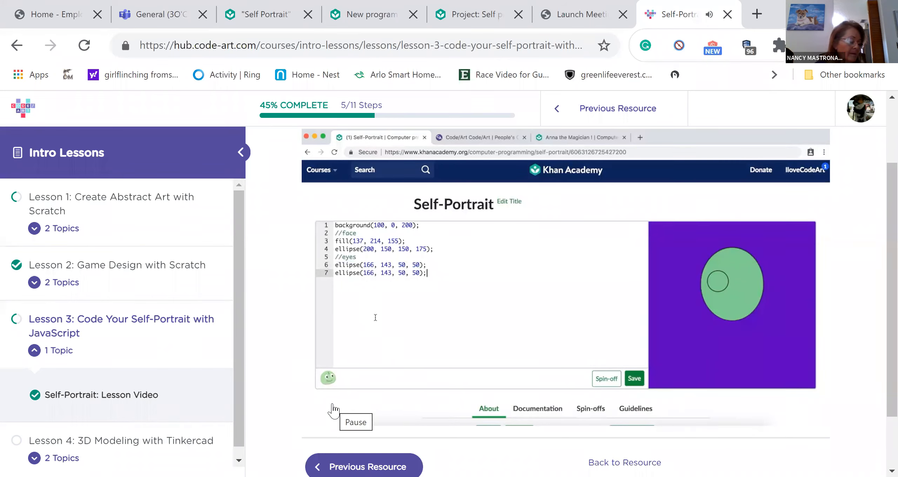
pyautogui.moveTo(474, 271)
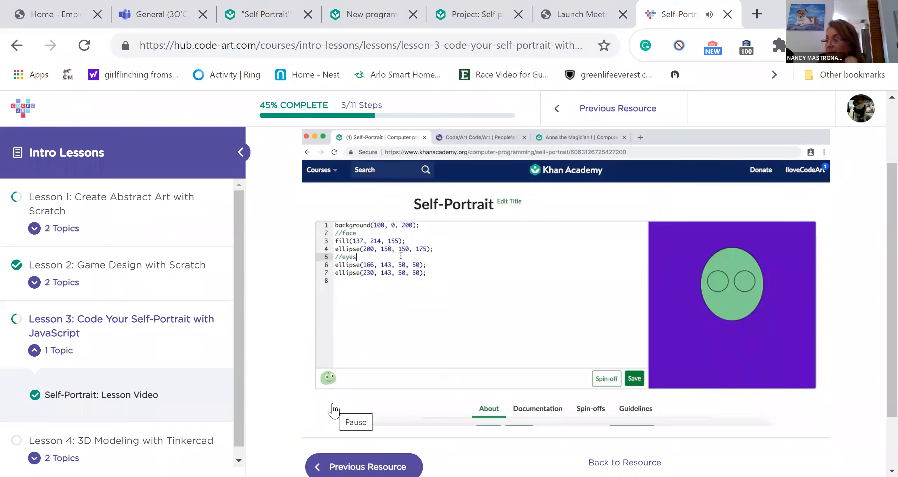
# Add a fill line for the eyes and pick white from the colour chooser.
pyautogui.press('enter')
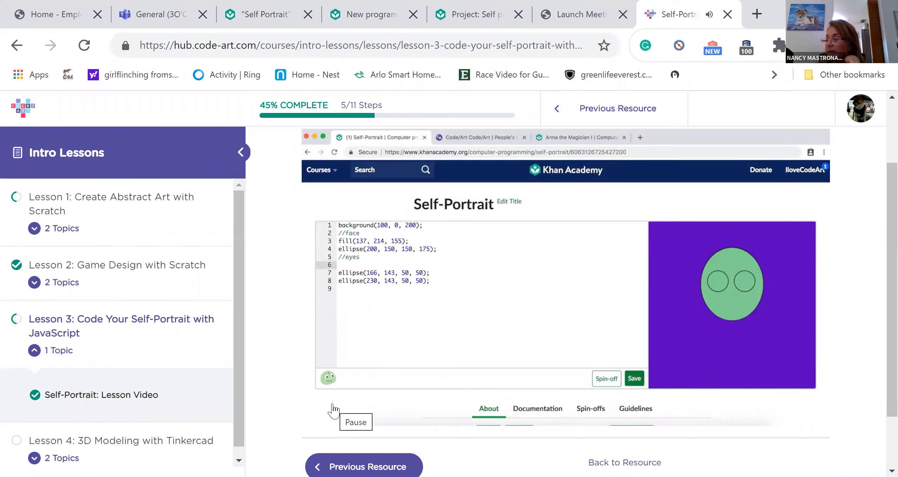
pyautogui.write('fill(255, 0, 0);')
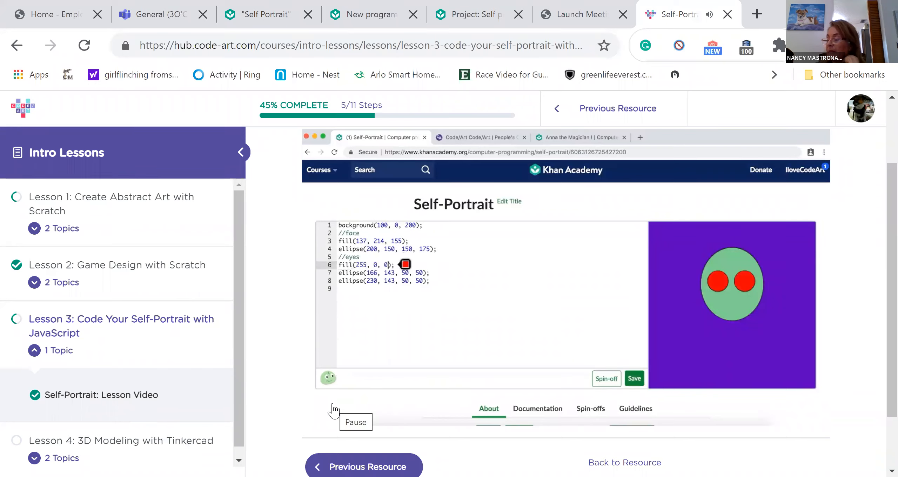
pyautogui.click(405, 264)
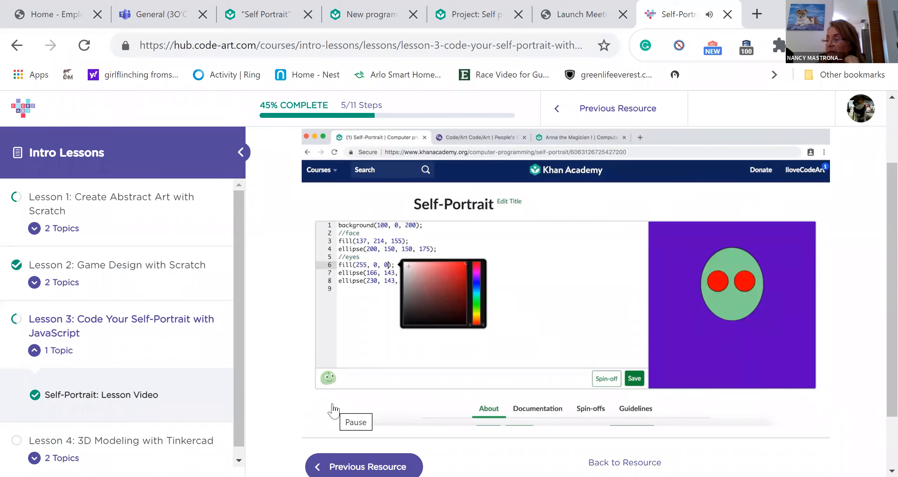
pyautogui.click(421, 264)
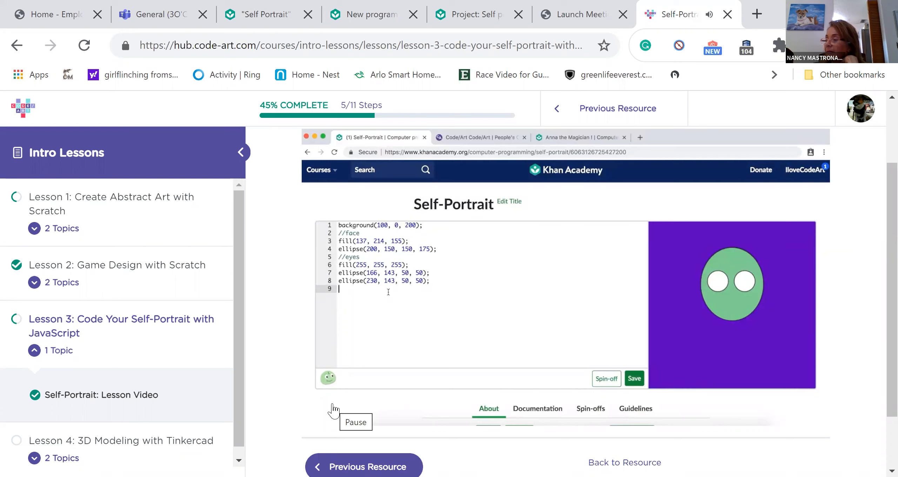
# Add a //pupils section with fill(0,0,0); and select the eye ellipses to reuse for pupils.
pyautogui.write('//pupils')
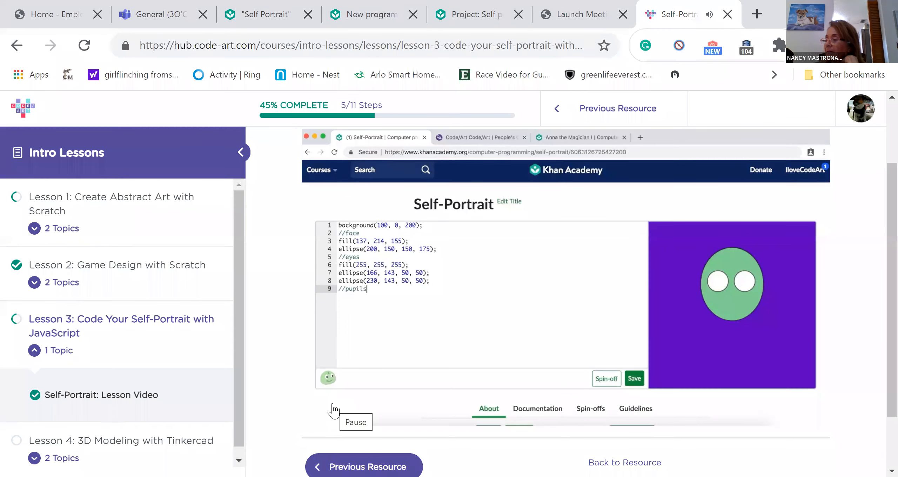
pyautogui.write('fill(0,0,);')
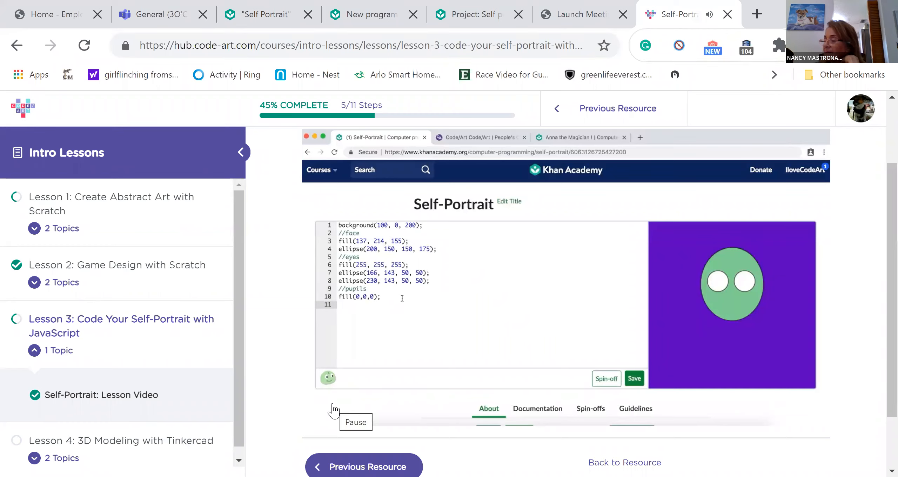
pyautogui.moveTo(358, 273); pyautogui.dragTo(429, 281)
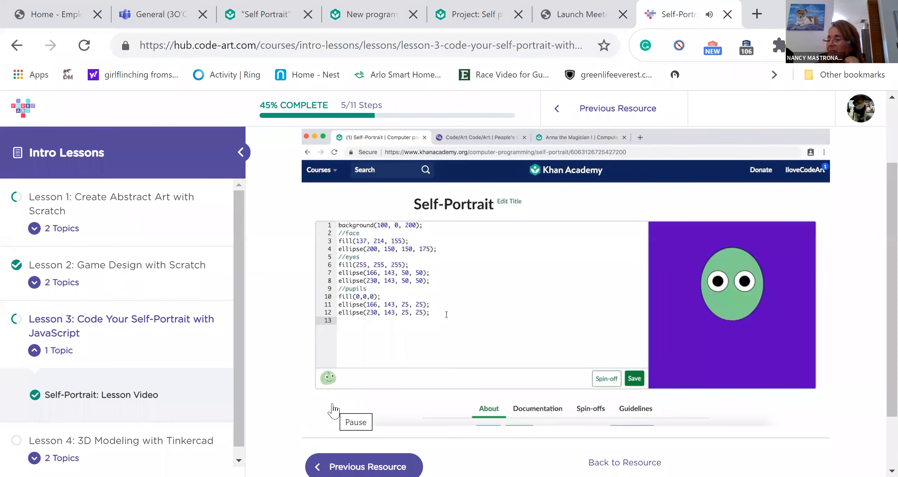
# Add a //neck comment and start a rect(); call, beginning its arguments with 20.
pyautogui.click(340, 320)
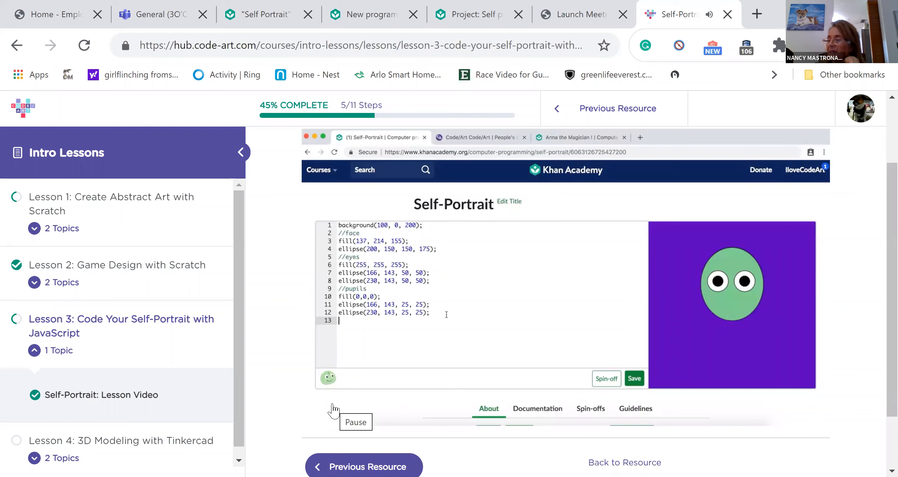
pyautogui.write('//neck')
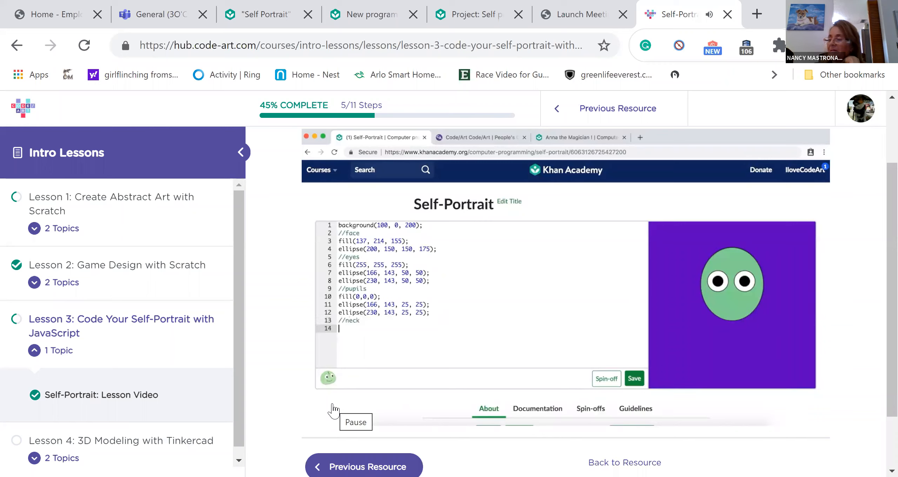
pyautogui.write('rect')
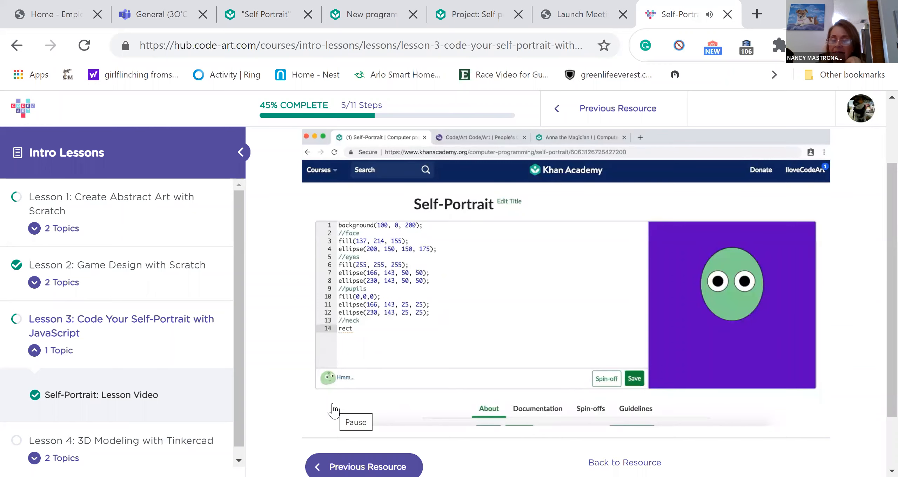
pyautogui.write('();')
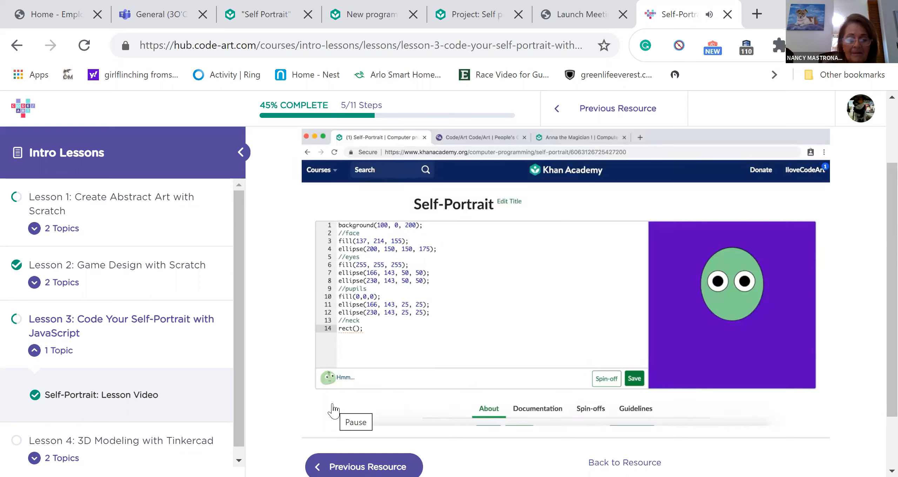
pyautogui.write('200, 200, 100, 100')
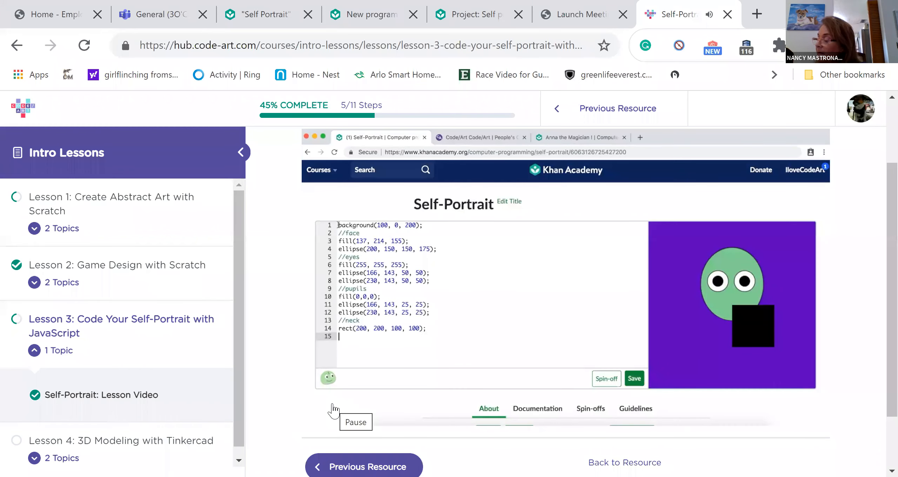
# Add rectMode(CENTER) for the neck rect(200, 239, 100, 100) and select the neck code to move it.
pyautogui.write('rectMode(CENTER);')
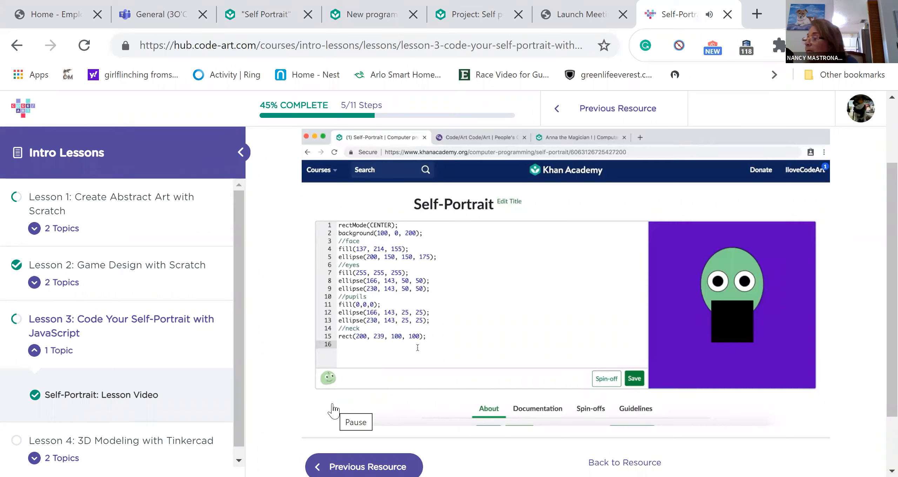
pyautogui.click(339, 344)
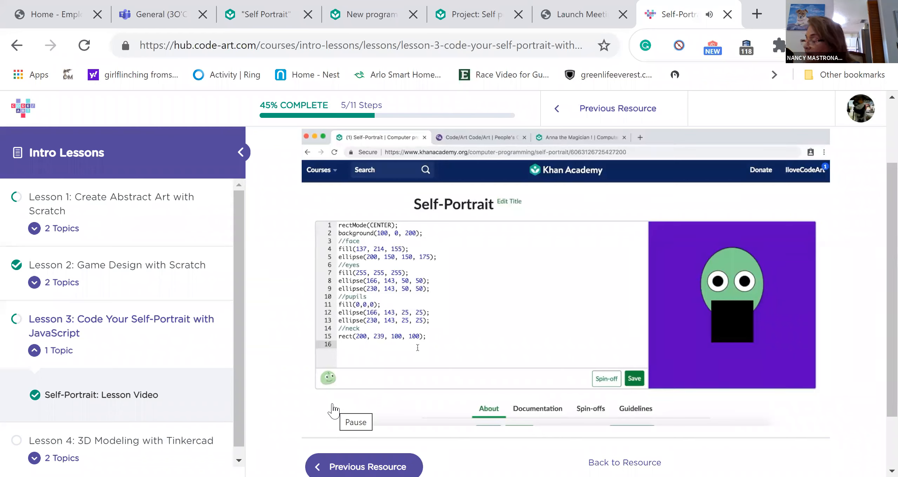
pyautogui.click(339, 345)
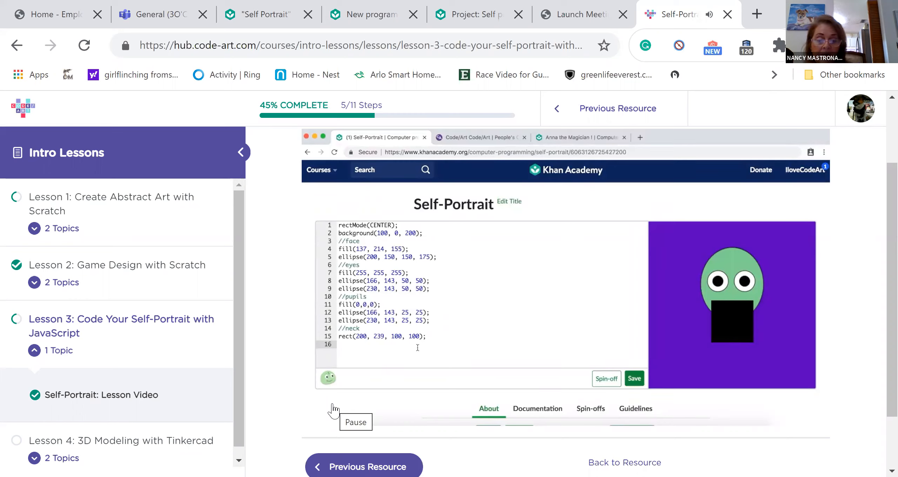
pyautogui.moveTo(359, 328); pyautogui.dragTo(426, 336)
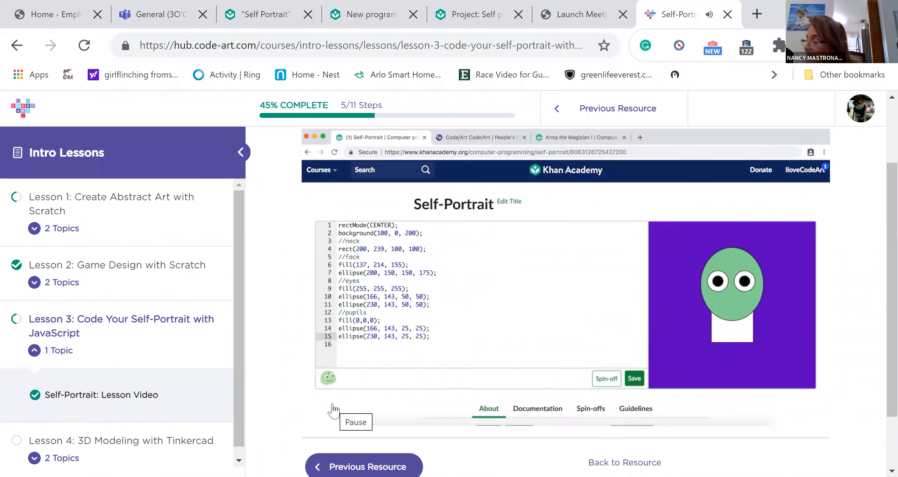
# Move the fill(137, 214, 155); face colour line above the neck rect so the neck is green.
pyautogui.click(430, 336)
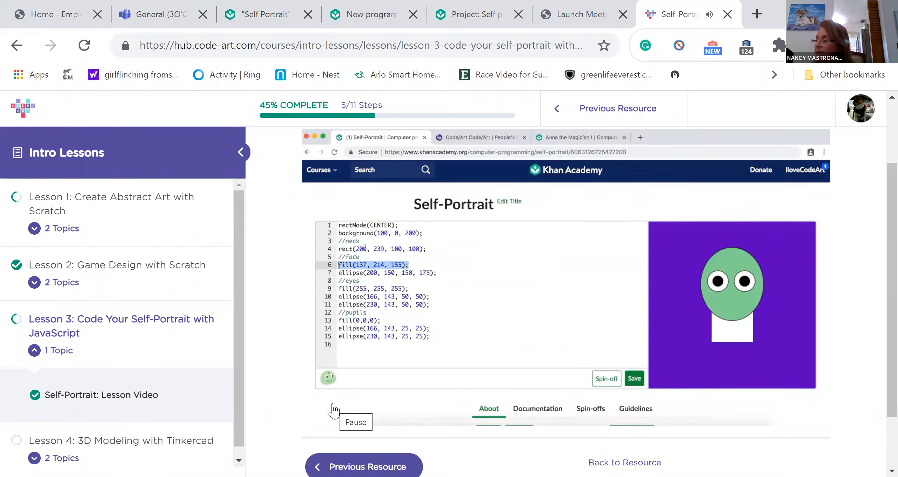
pyautogui.press('Enter')
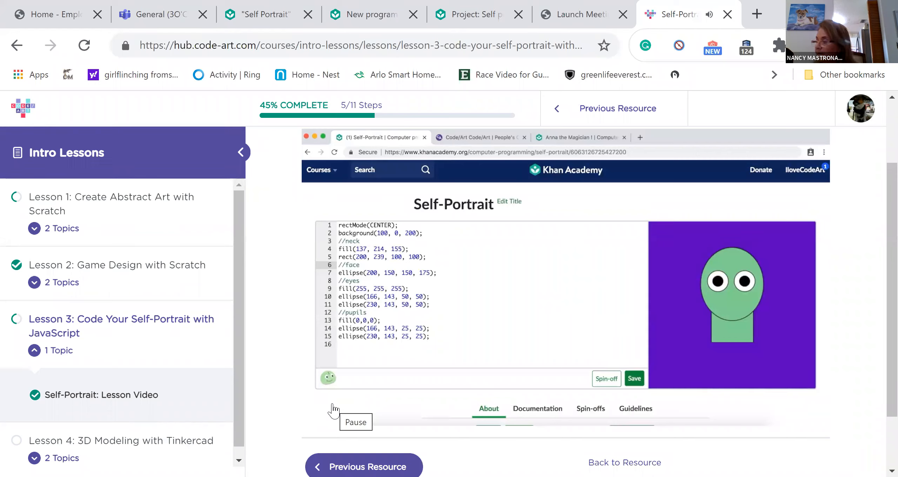
pyautogui.click(360, 265)
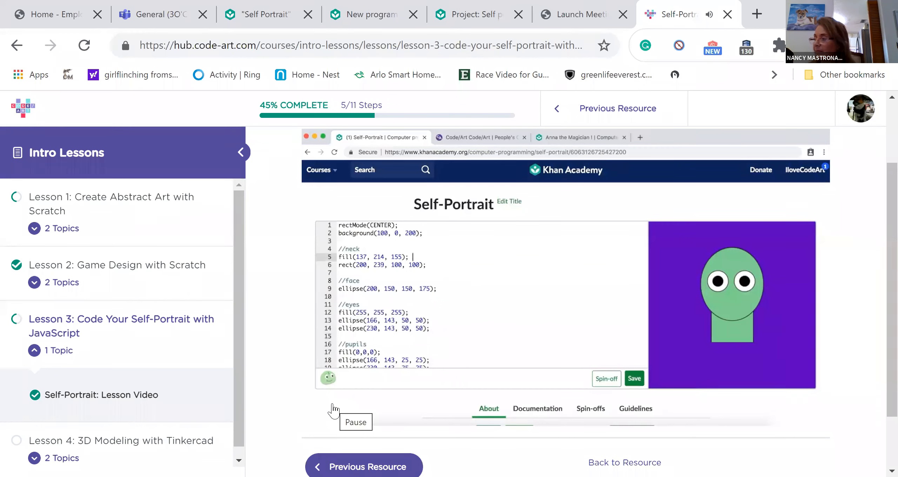
# Annotate the fill lines with comments: // face and neck color, // white, // black.
pyautogui.write('//')
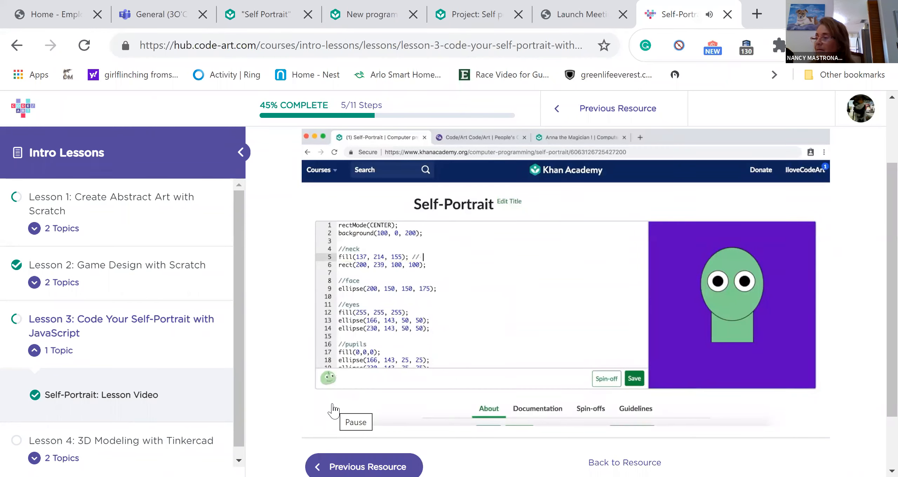
pyautogui.write('face and neck color')
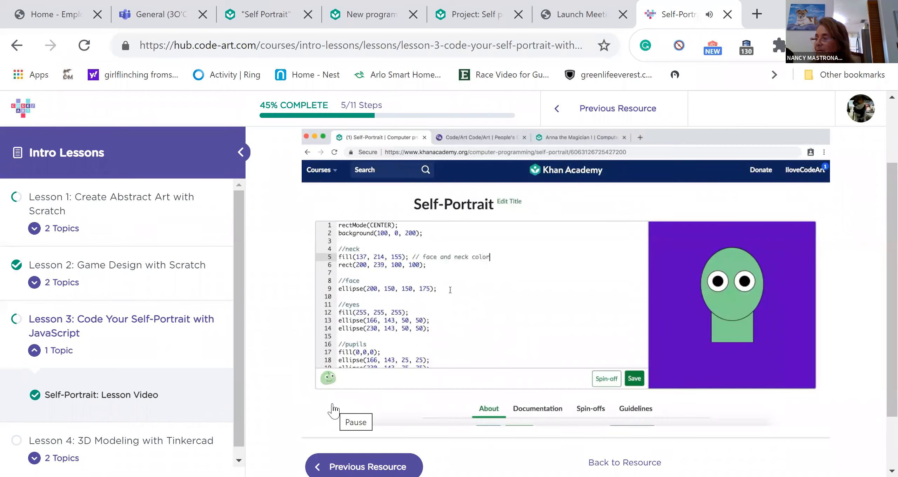
pyautogui.write('// white')
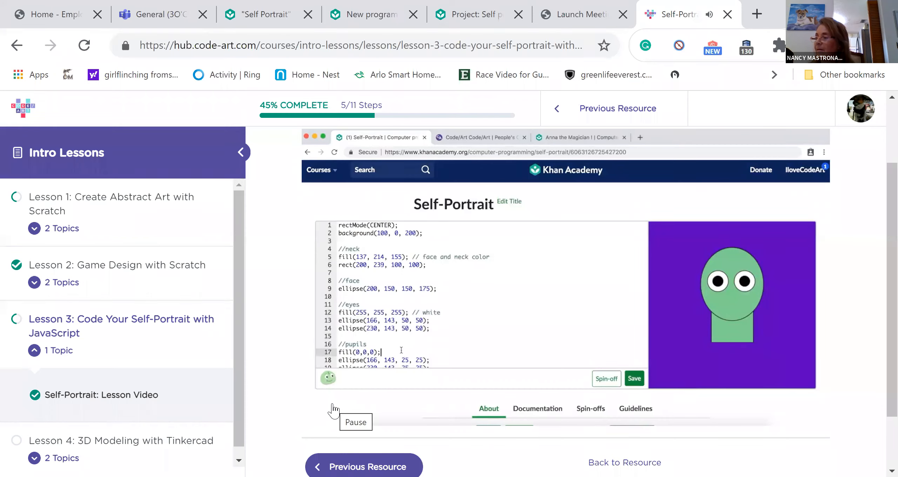
pyautogui.write('// black')
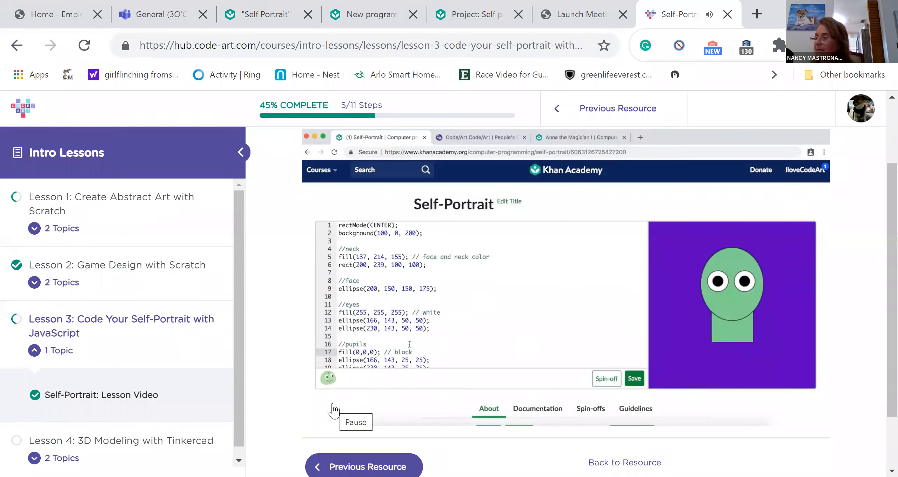
# Start a triangle() call at the end of the code for the nose.
pyautogui.click(412, 352)
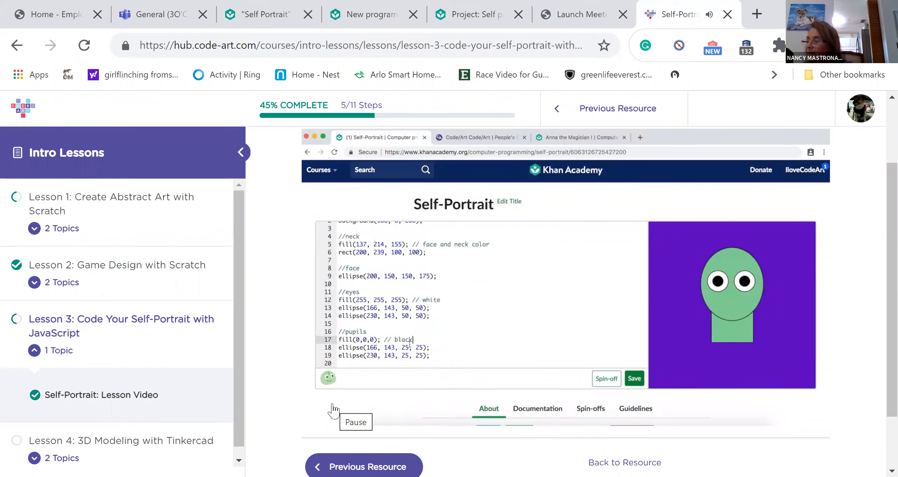
pyautogui.write('triangle()')
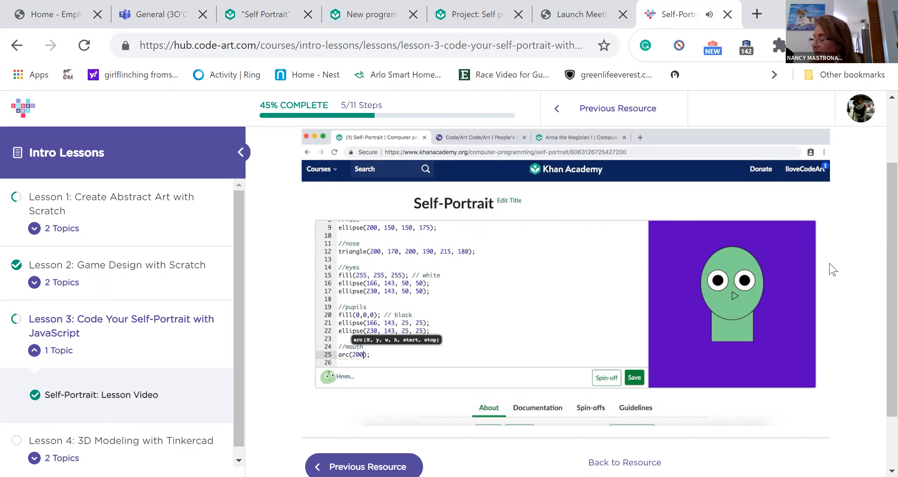
# Extend the mouth arc to arc(200, 200, 50, 50 and begin entering angles with 360.
pyautogui.write(', 200, 50, 50')
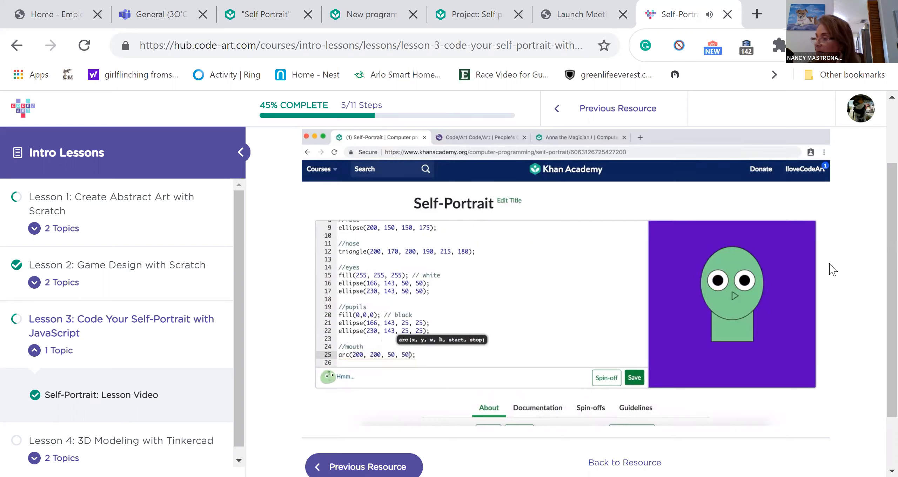
pyautogui.write(', 360')
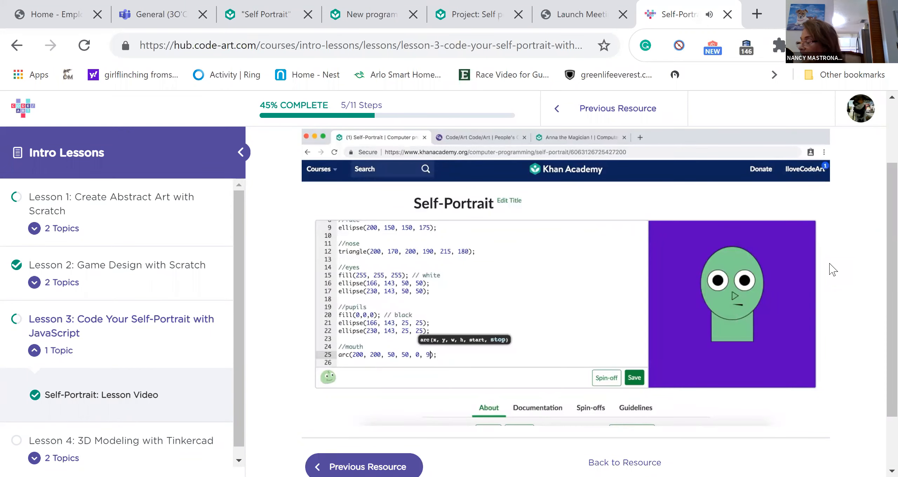
# Finish the mouth arc with a stop angle of 180 for a half-circle.
pyautogui.write('180')
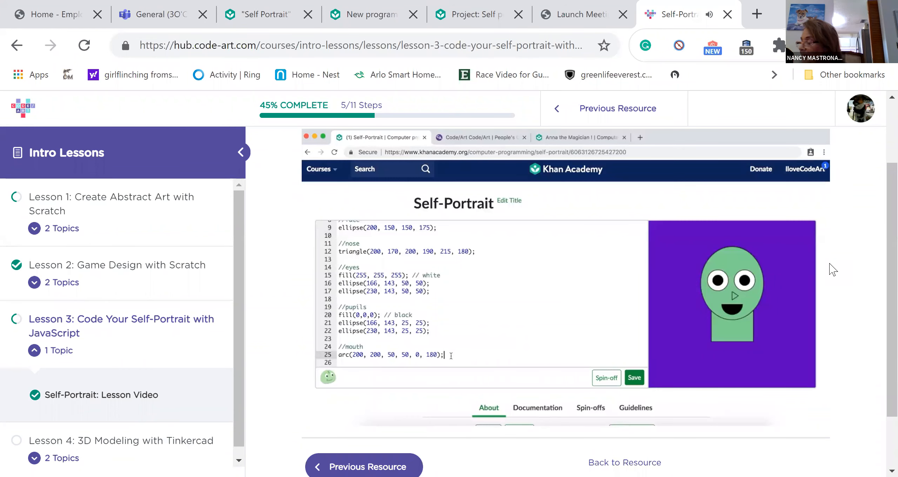
# Add noFill(); before the mouth arc so the smile draws as an outline.
pyautogui.scroll(-3)
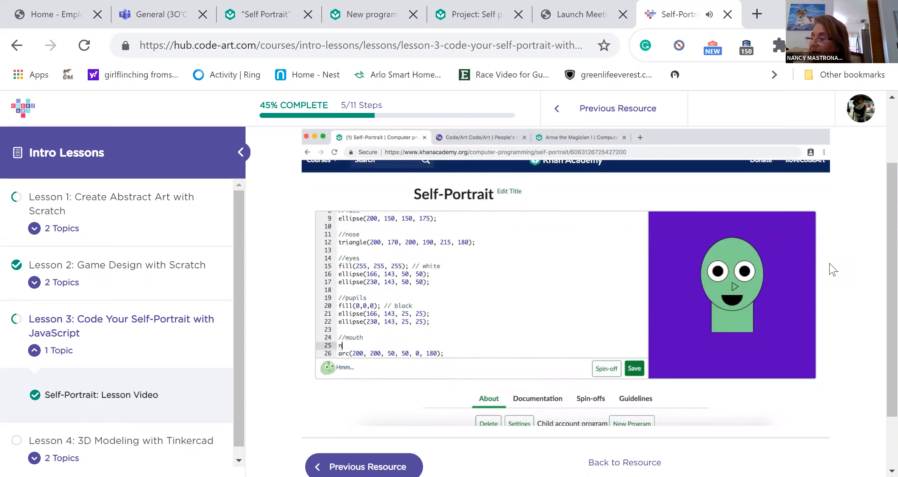
pyautogui.write('oFill()')
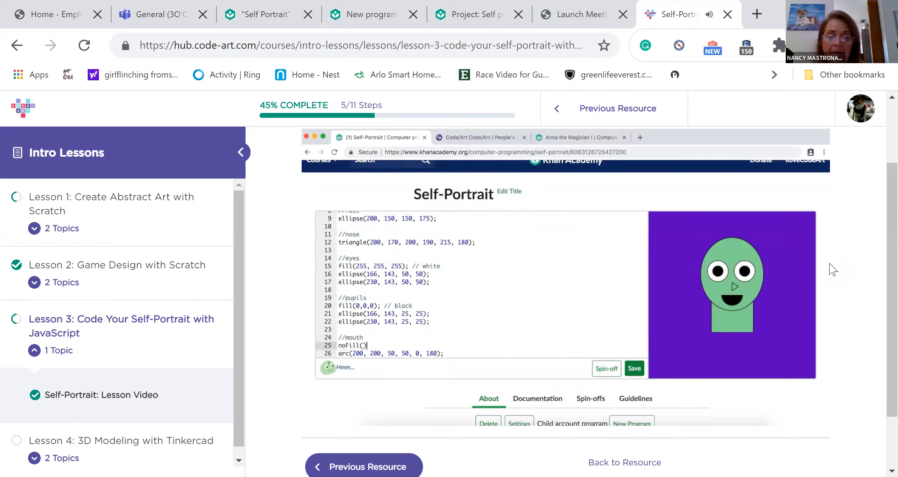
pyautogui.write(';')
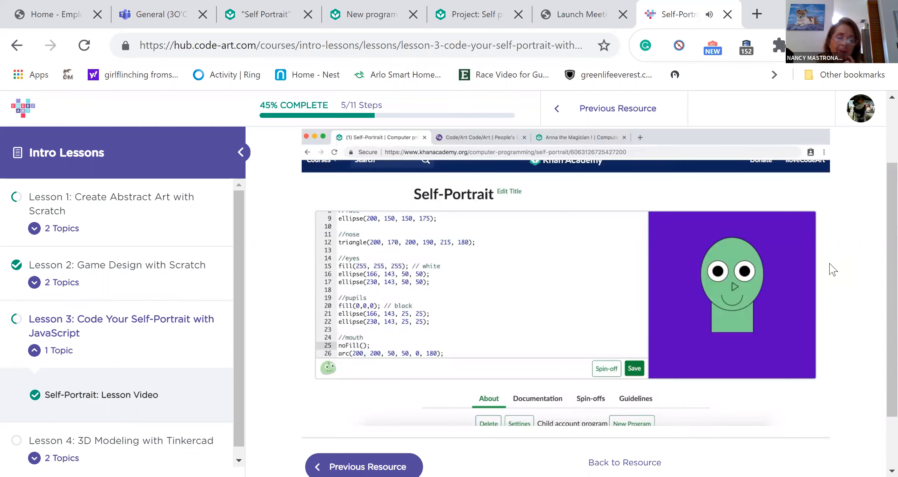
# Label the neck code with a //neck comment above its fill and rect lines.
pyautogui.click(371, 345)
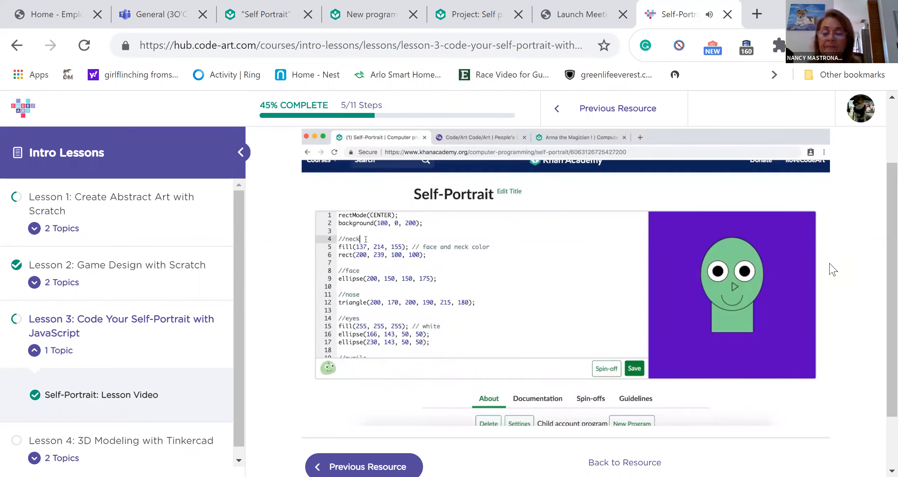
# Add noStroke(); under //neck and stroke(0, 0, 0); under //face for black outlines.
pyautogui.write('noStroke')
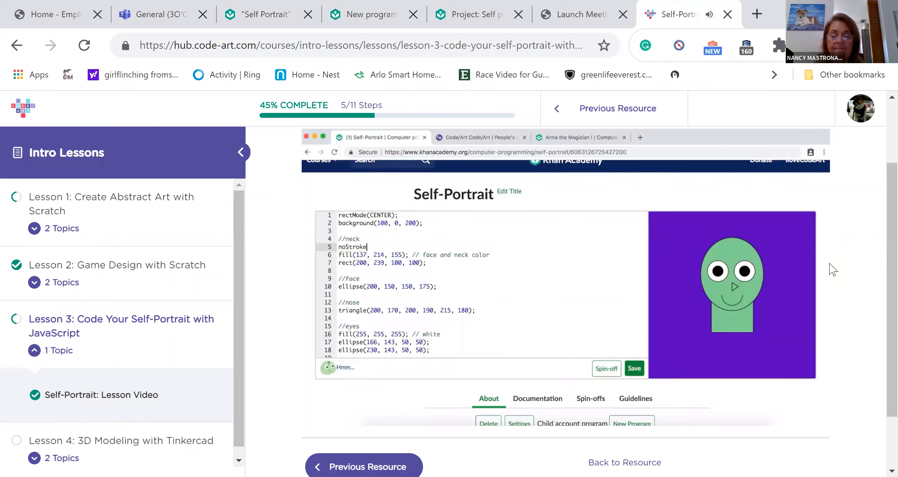
pyautogui.write('();')
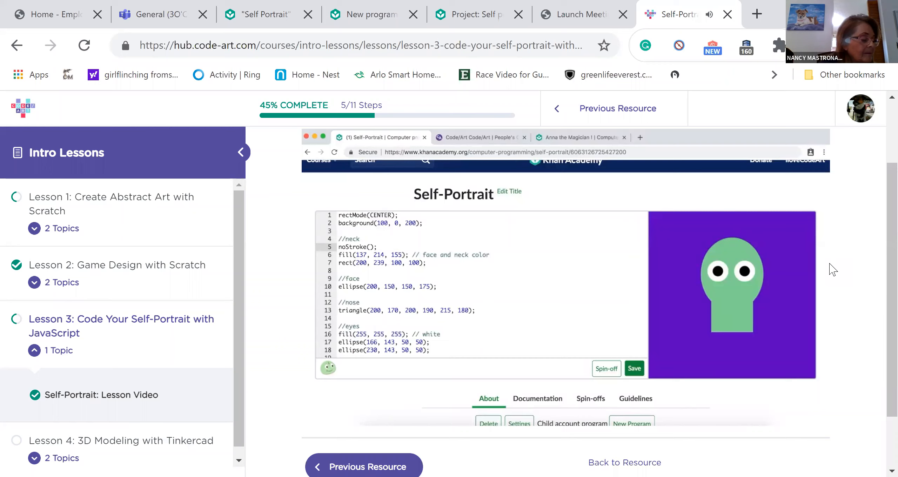
pyautogui.click(377, 247)
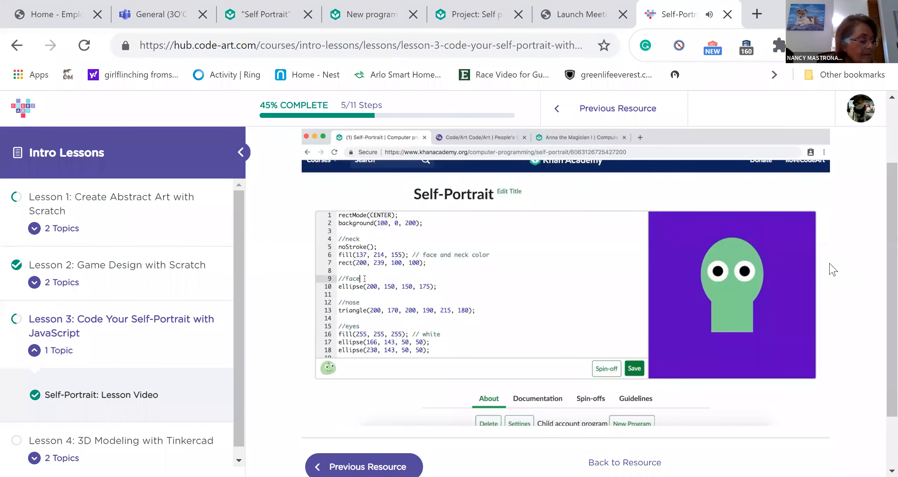
pyautogui.write('stroke(255, 0, 0);')
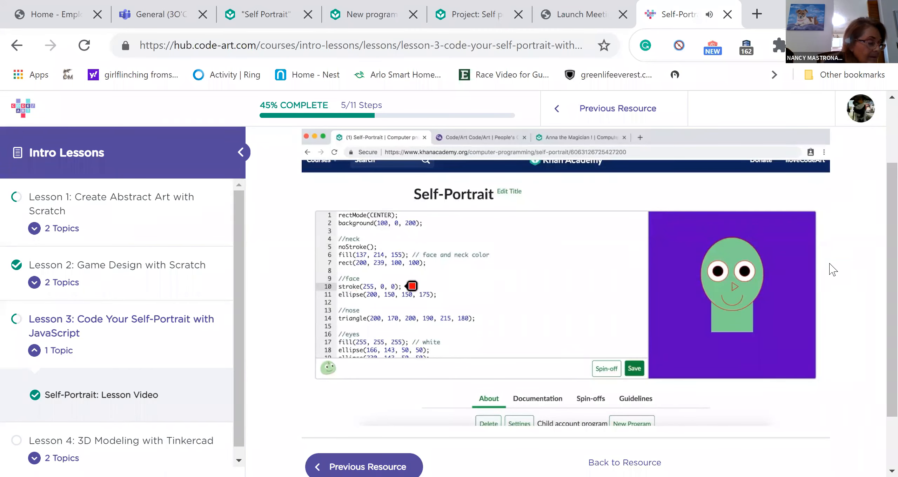
pyautogui.click(411, 286)
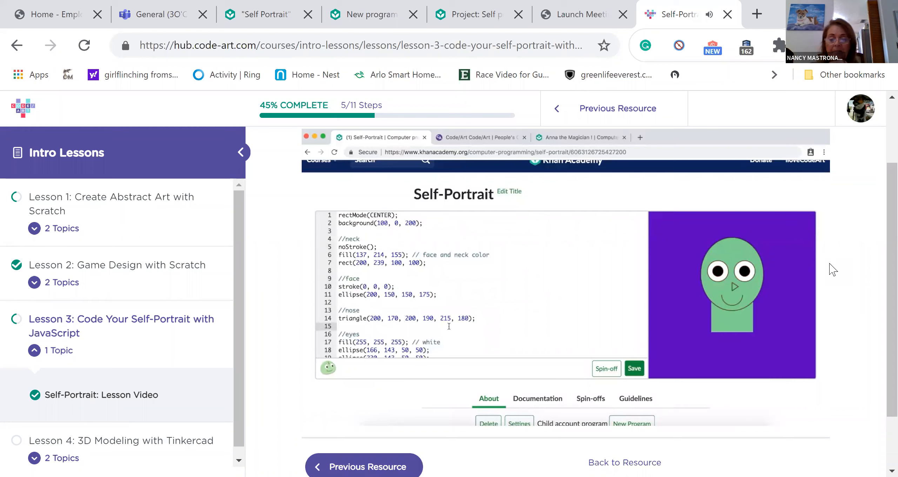
# Wrap the smile arc with strokeWeight(5); before and strokeWeight(1); after it.
pyautogui.scroll(-3)
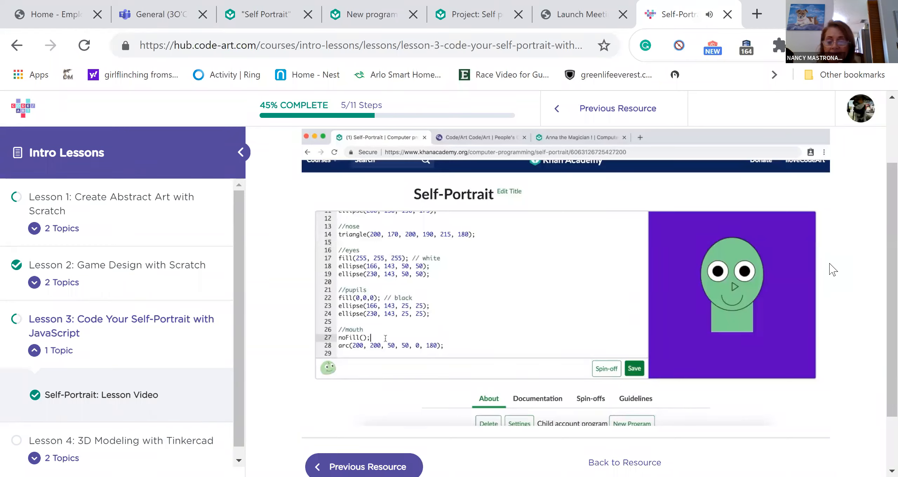
pyautogui.write('strokeW')
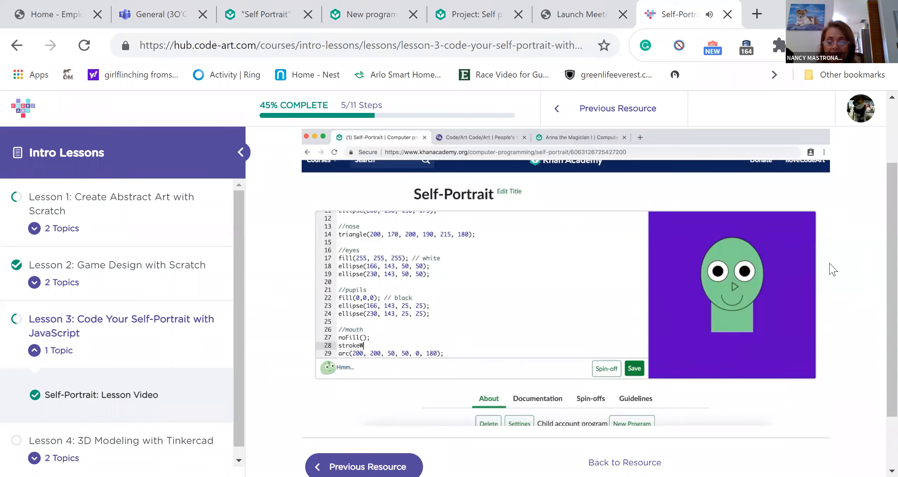
pyautogui.write('eight')
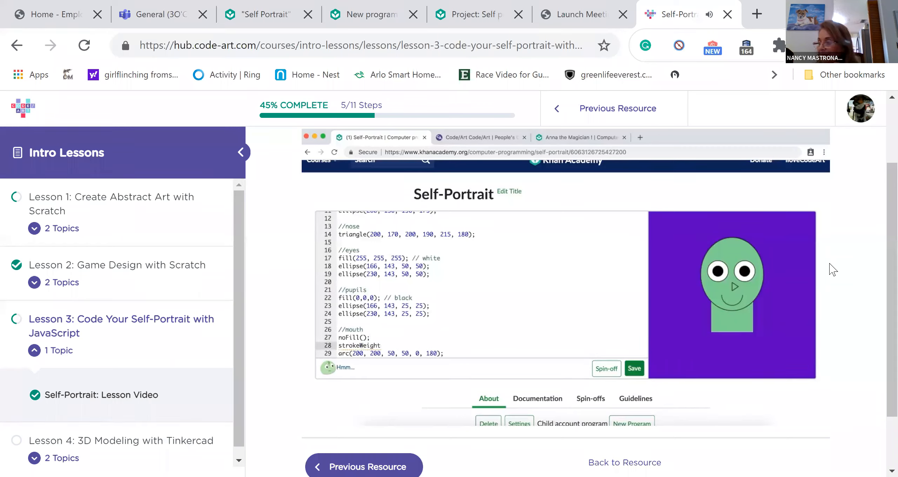
pyautogui.write('();')
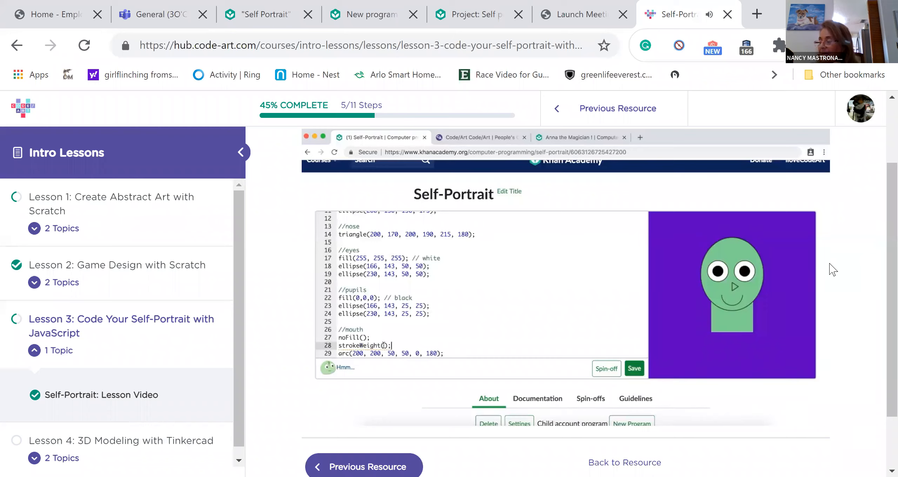
pyautogui.write('5')
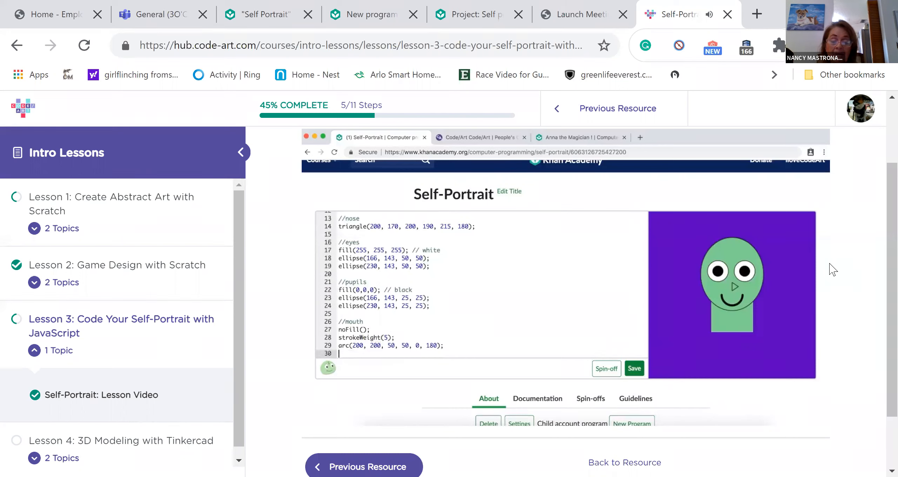
pyautogui.write('strokeWeight')
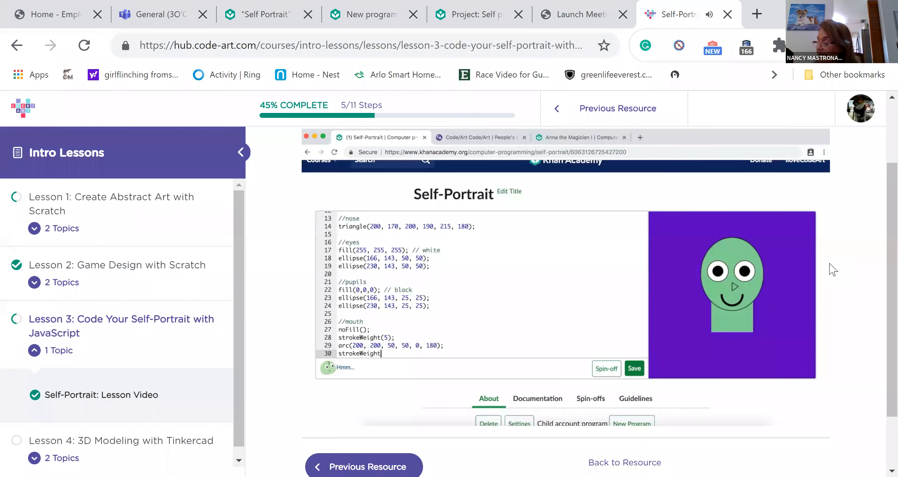
pyautogui.write('(1);')
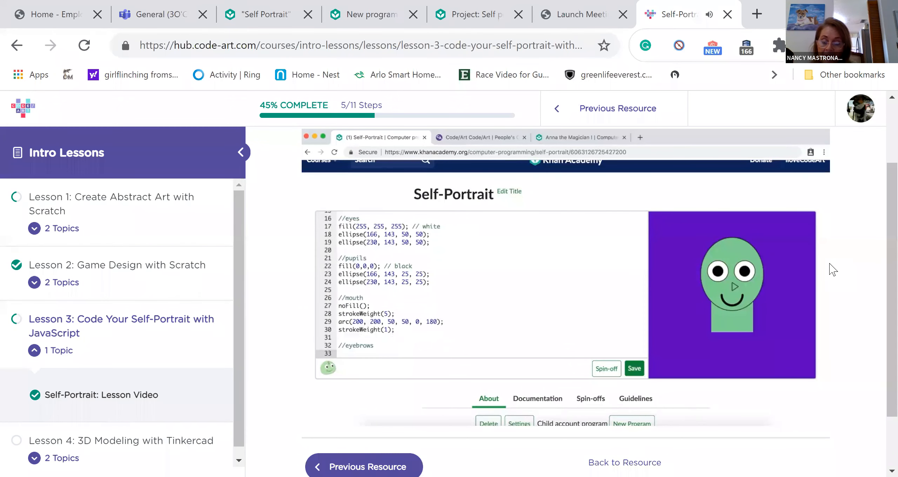
# Draw the first eyebrow as line(150, 110, 175, 110); under //eyebrows.
pyautogui.click(339, 353)
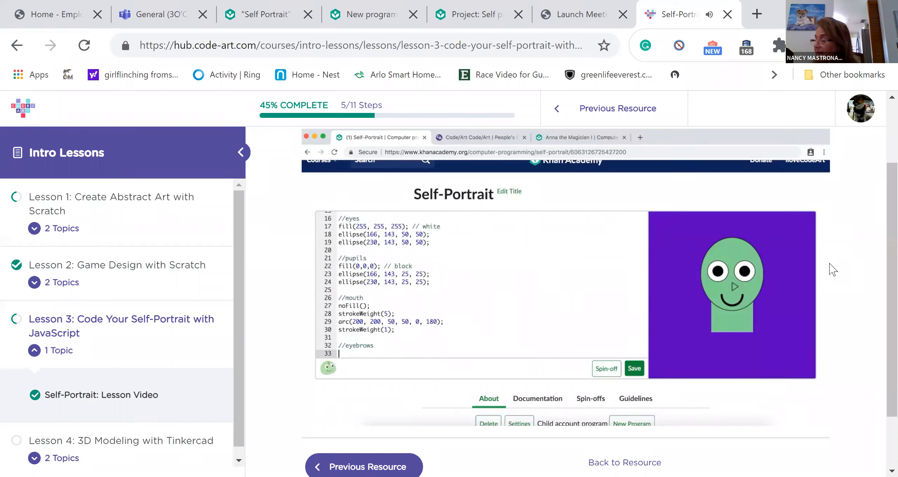
pyautogui.write('line(')
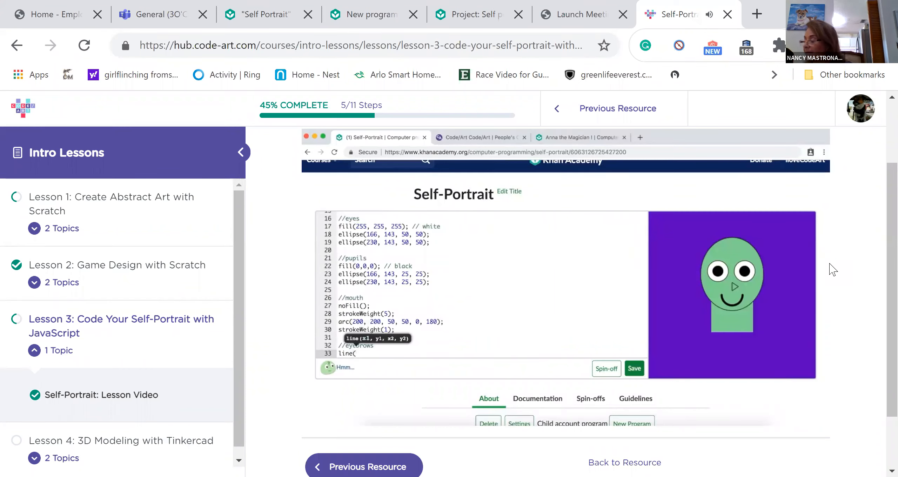
pyautogui.write('150')
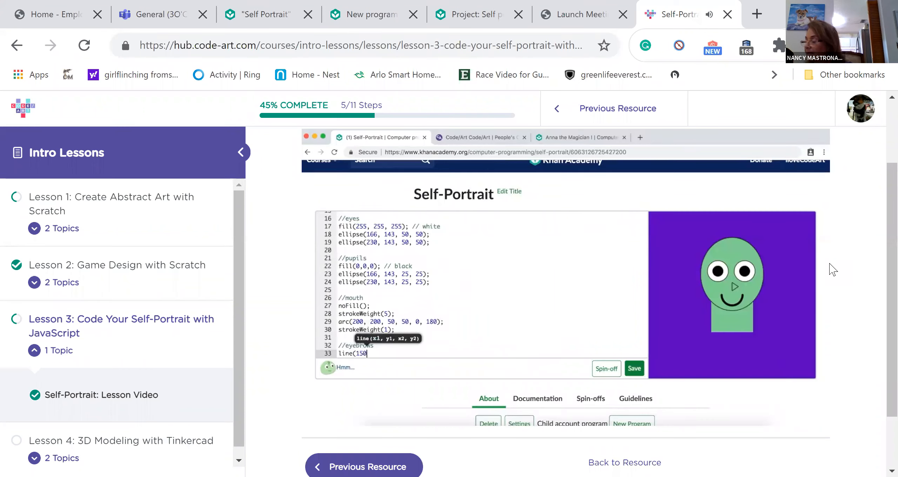
pyautogui.write(', 110, 175, 110);')
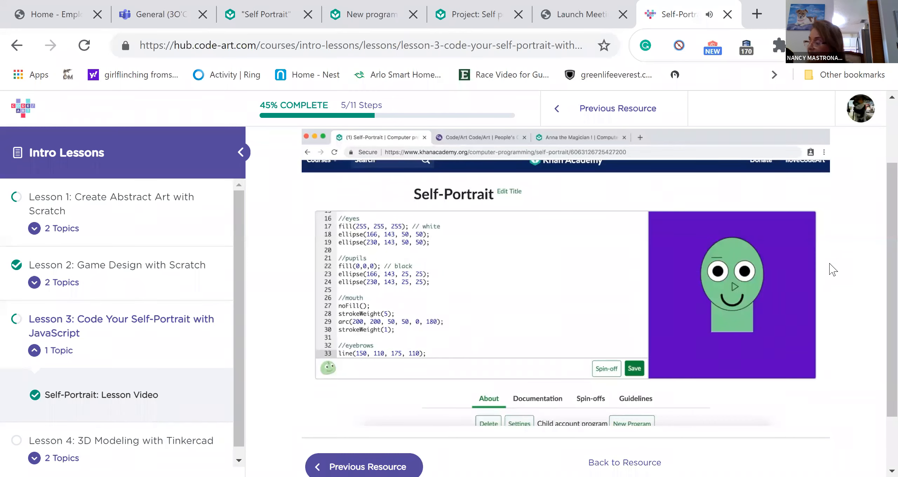
# Copy the eyebrow line and edit its x values to 225 and 250 for the second eyebrow.
pyautogui.click(429, 345)
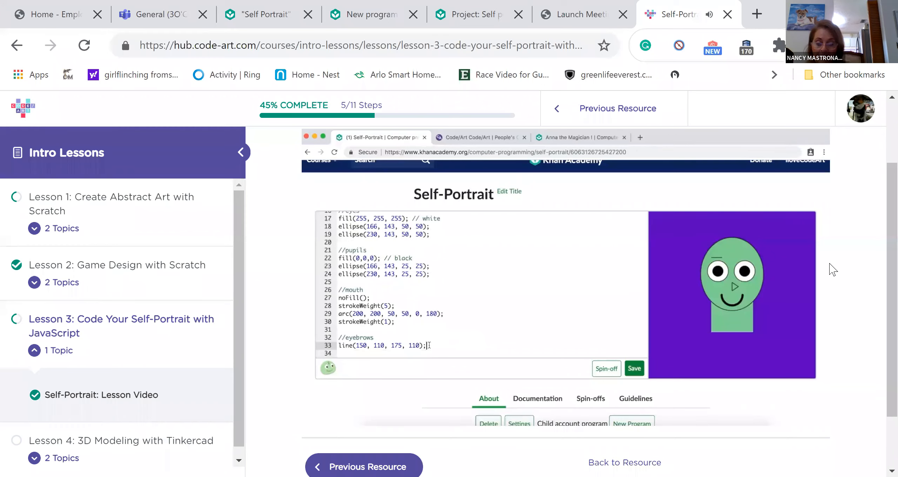
pyautogui.tripleClick(381, 345)
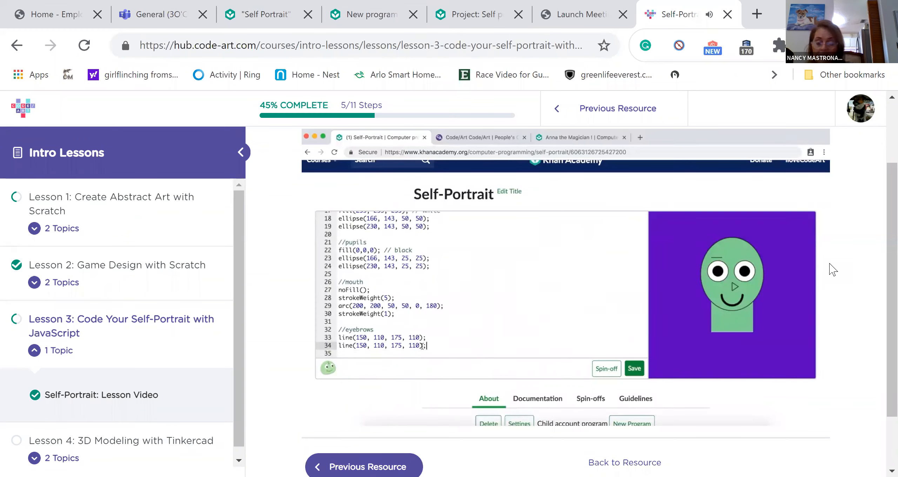
pyautogui.doubleClick(360, 345)
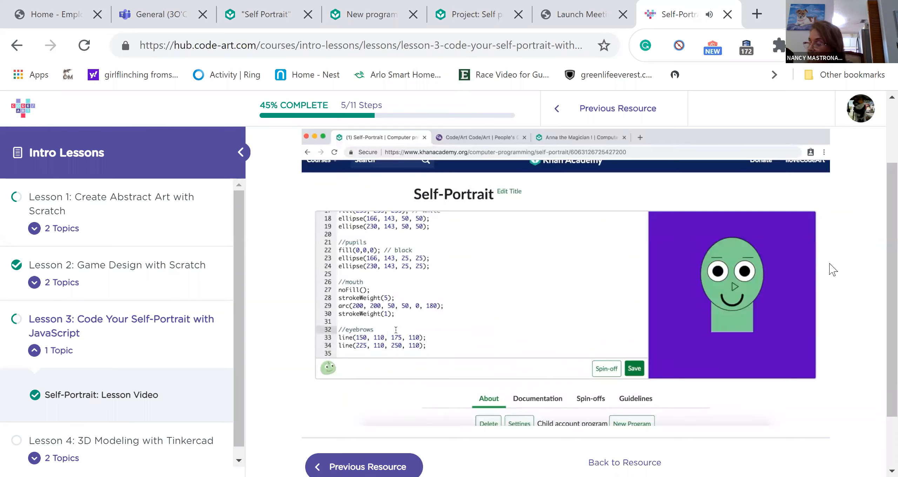
# Make the eyebrows thick gray with strokeWeight(5) and stroke(215, 215, 215), resetting to 1 and black after.
pyautogui.write('strokeWeight(5);')
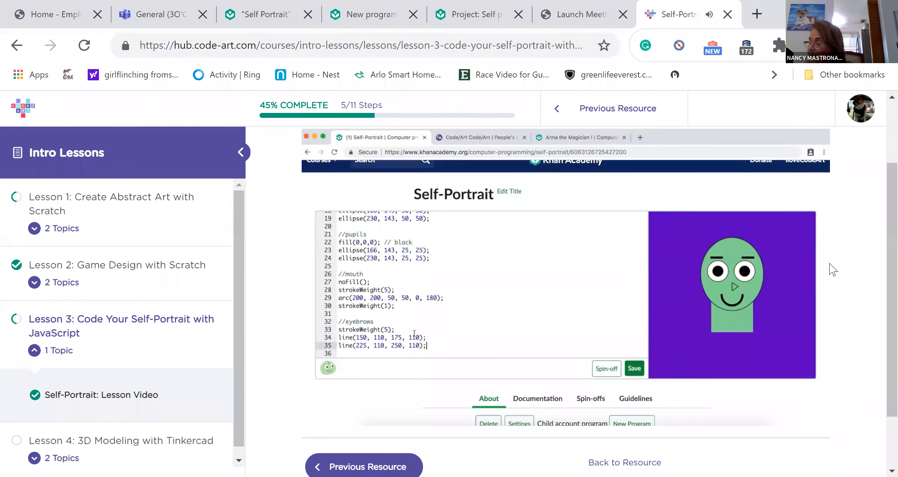
pyautogui.write('stroke(215, 215, 215);')
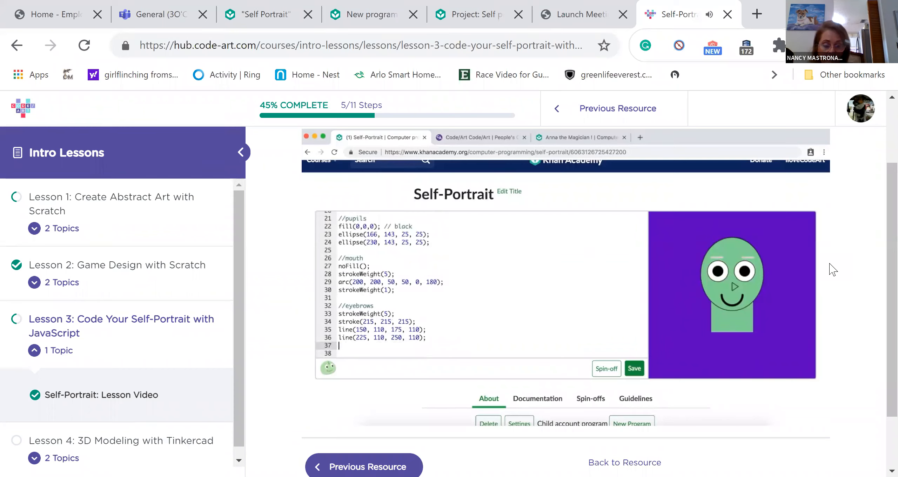
pyautogui.write('strokeWeight(1);')
pyautogui.click(414, 353)
pyautogui.write('stroke(0);')
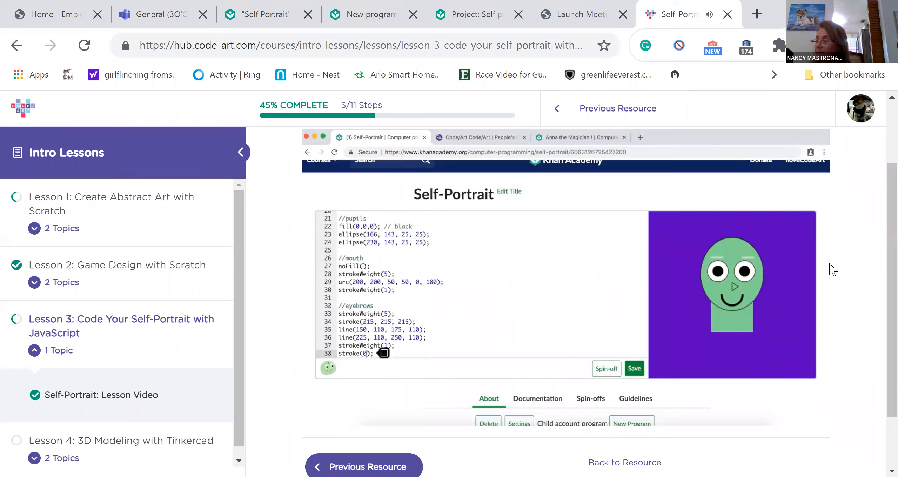
pyautogui.write(', 0, 0')
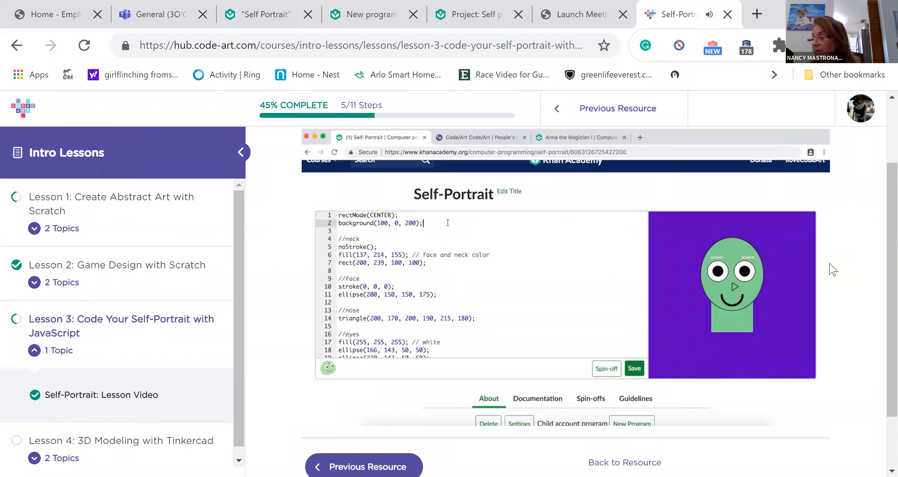
# Start a //back hair section with fill(215, 215, 215); //gray below the background.
pyautogui.press('enter')
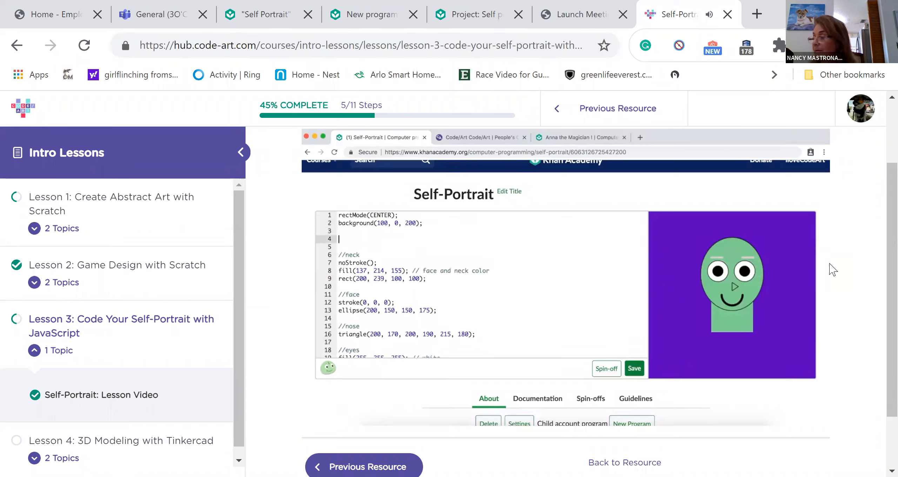
pyautogui.write('//back hair')
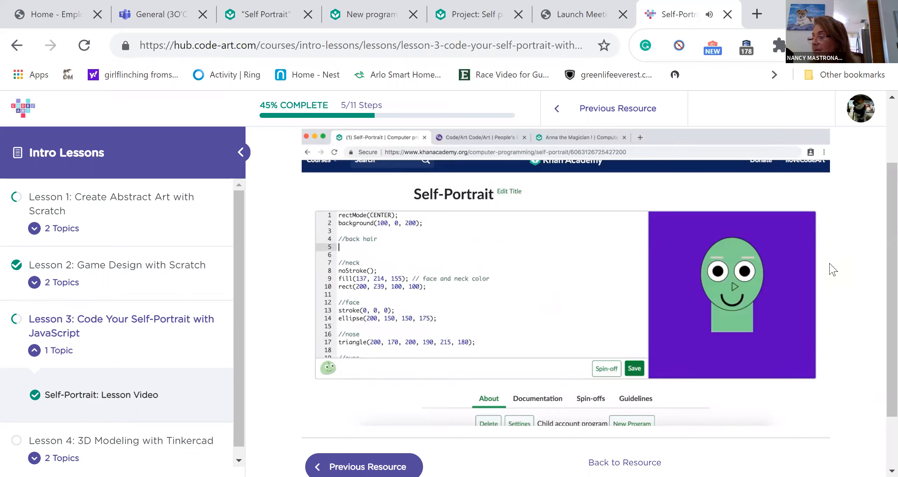
pyautogui.write('fill(215, );')
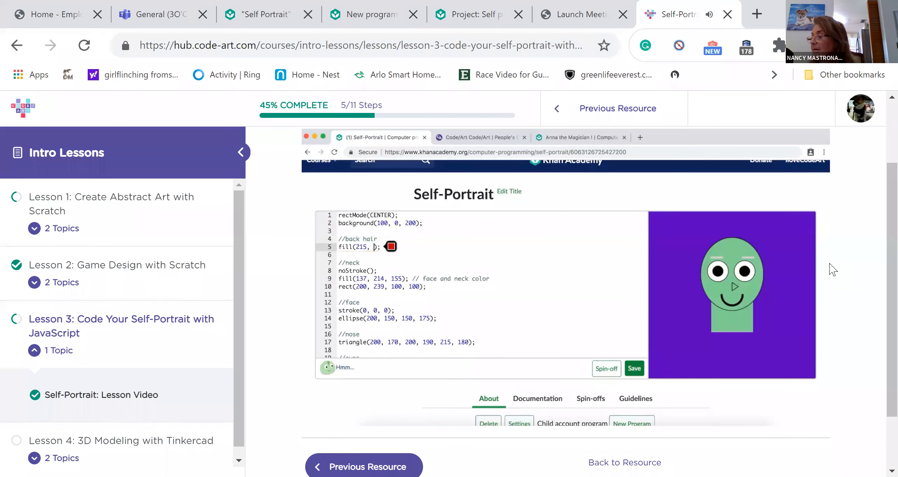
pyautogui.write('215, 215);')
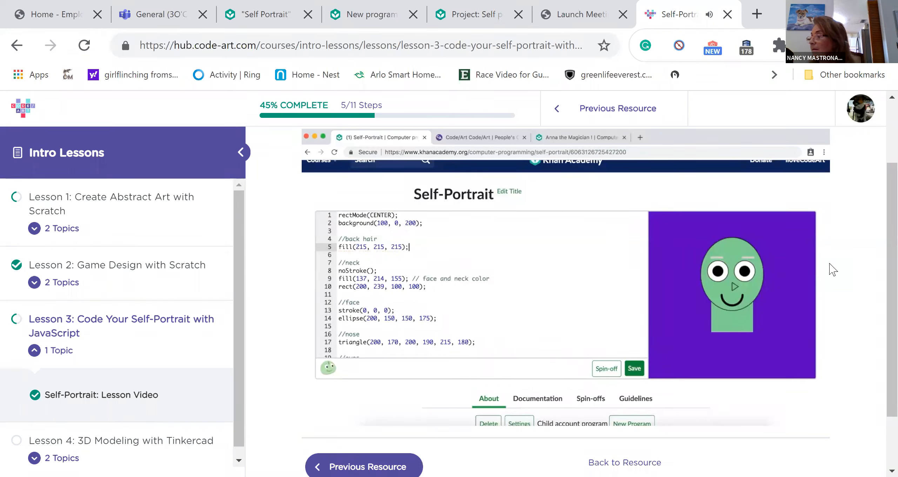
pyautogui.write('//gray')
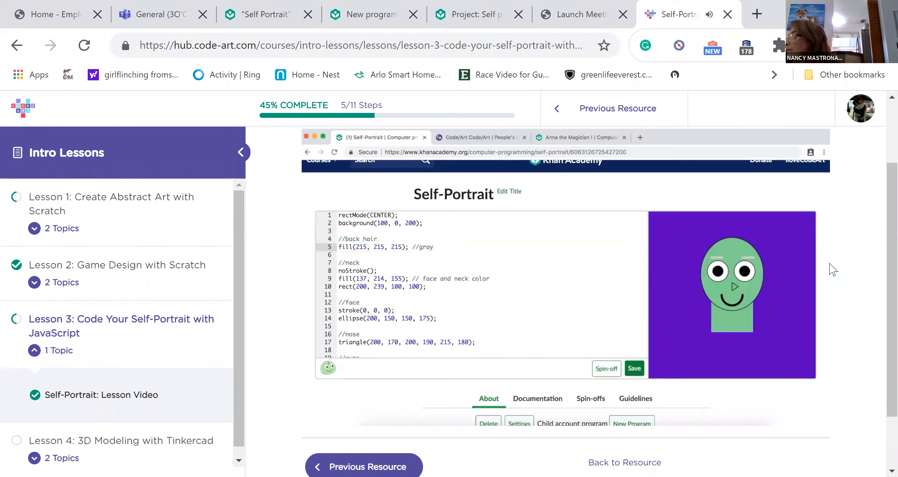
# Draw the back hair as ellipse(200, 160, 185, 215) and run to see it behind the head.
pyautogui.click(433, 247)
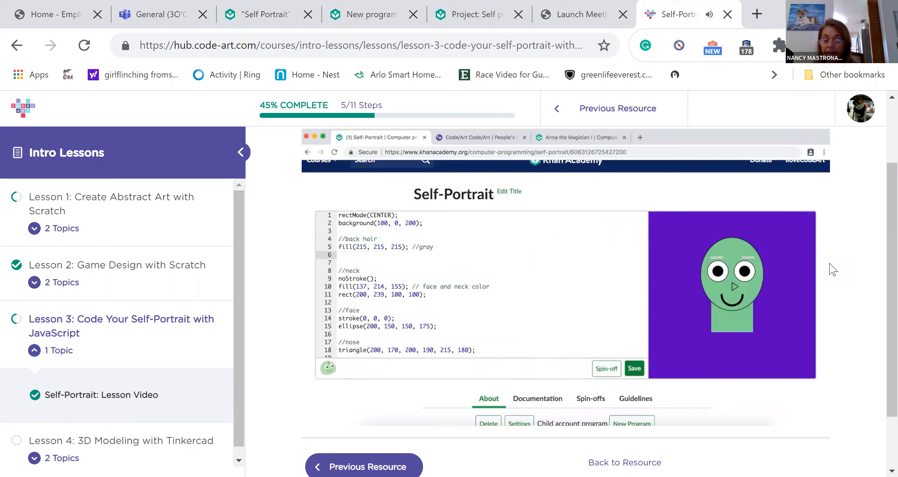
pyautogui.write('ellipse(200, 160, 185, 215);')
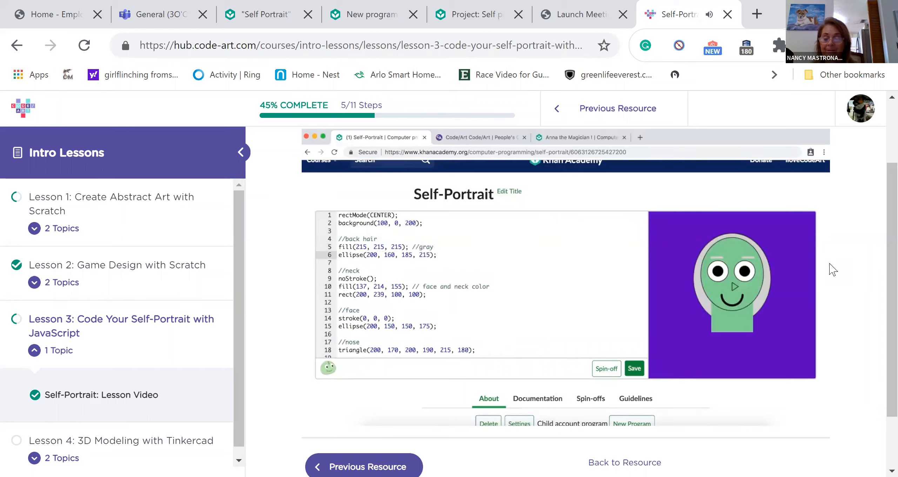
pyautogui.click(437, 255)
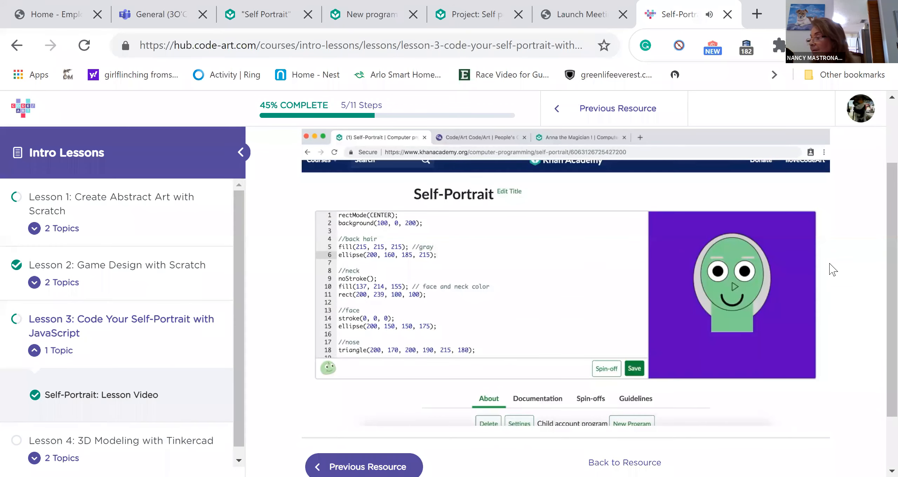
pyautogui.click(436, 254)
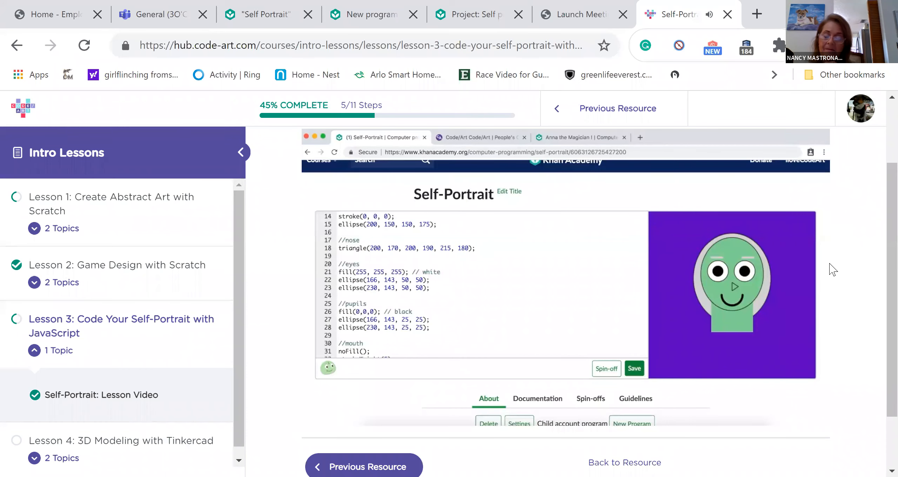
# Browse the Documentation tab's ProcessingJS shape reference and open the quad() page.
pyautogui.scroll(-3)
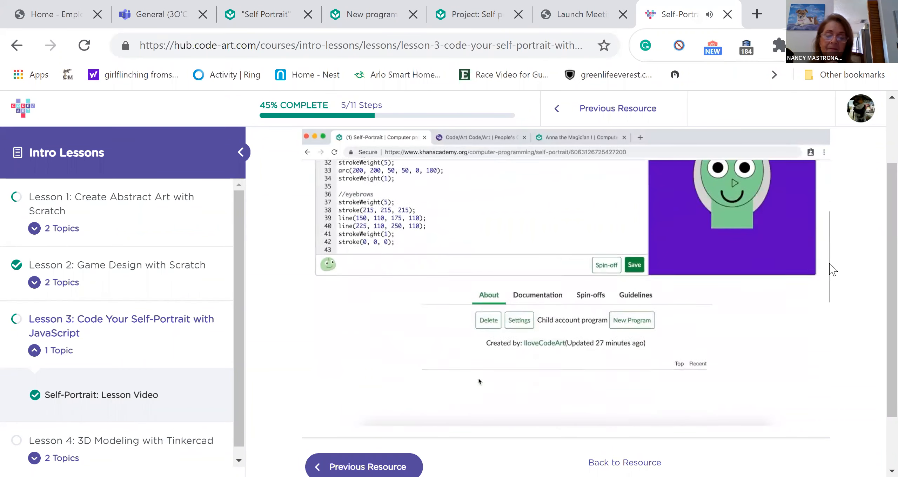
pyautogui.click(537, 294)
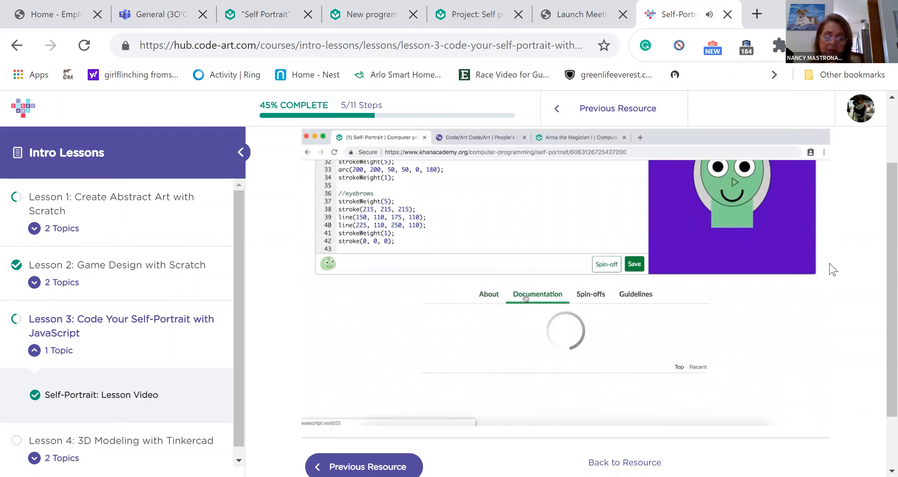
pyautogui.click(538, 294)
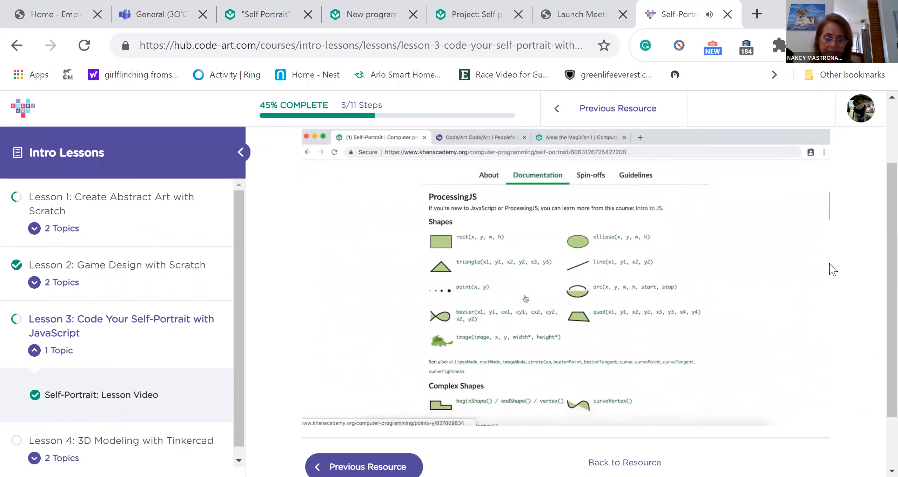
pyautogui.scroll(-3)
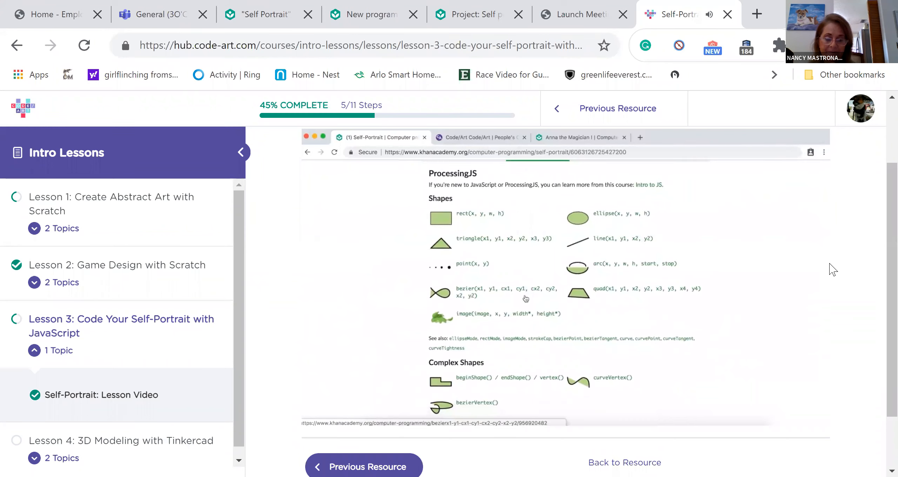
pyautogui.moveTo(530, 326)
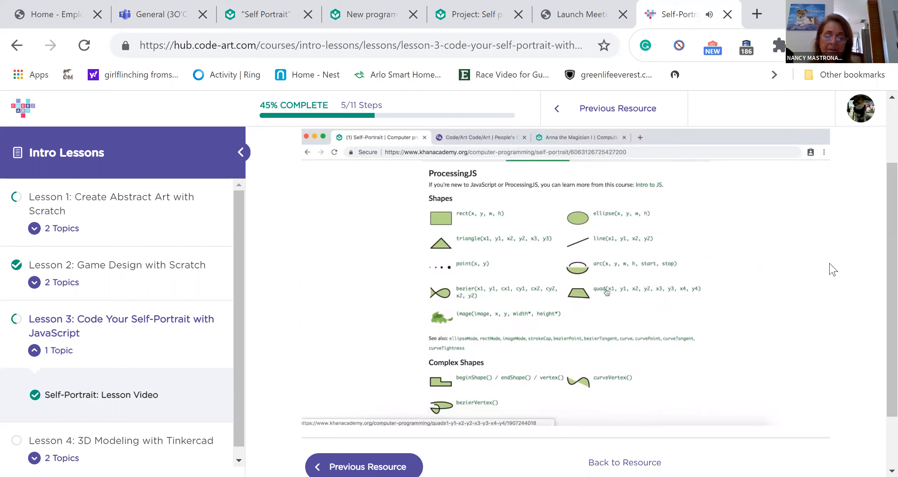
pyautogui.click(604, 292)
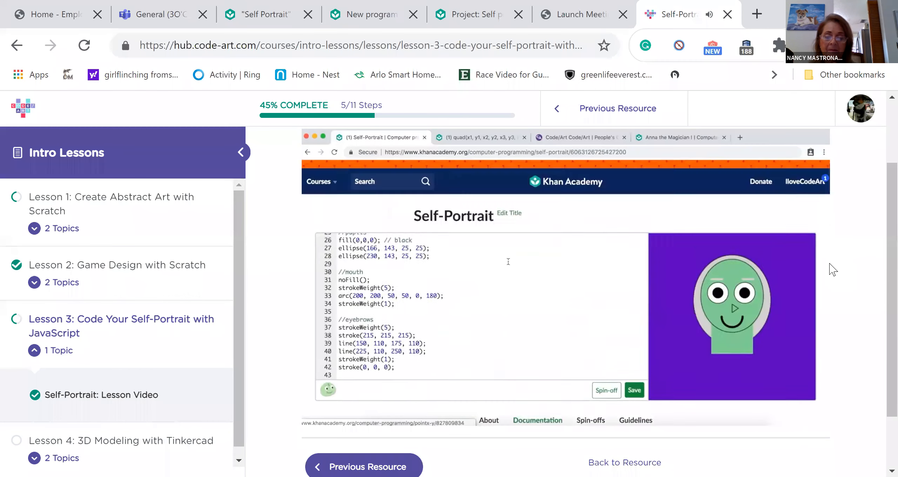
# Start a //bangs section after the nose code with fill(215, 215, 215); //gray.
pyautogui.click(537, 388)
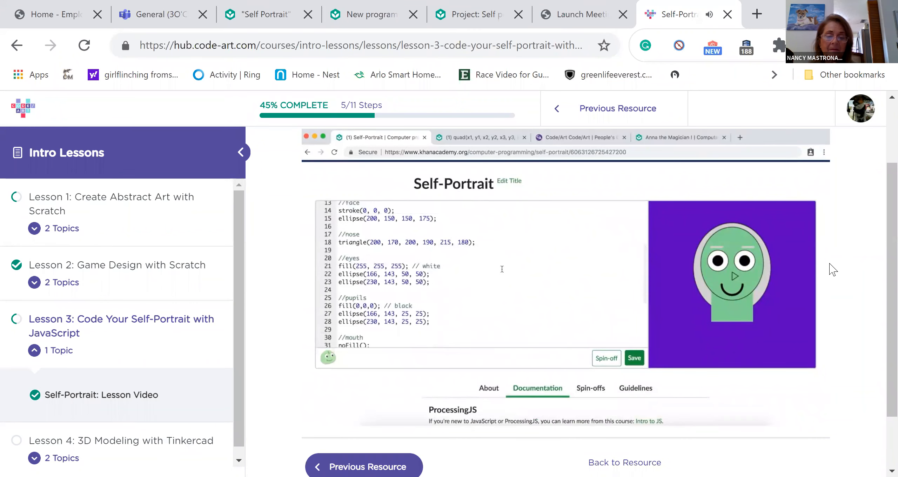
pyautogui.press('enter')
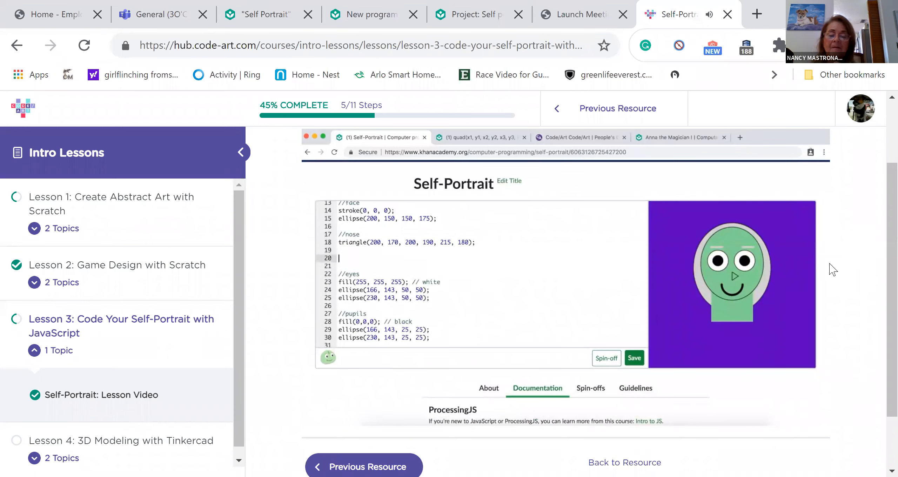
pyautogui.write('//bangs')
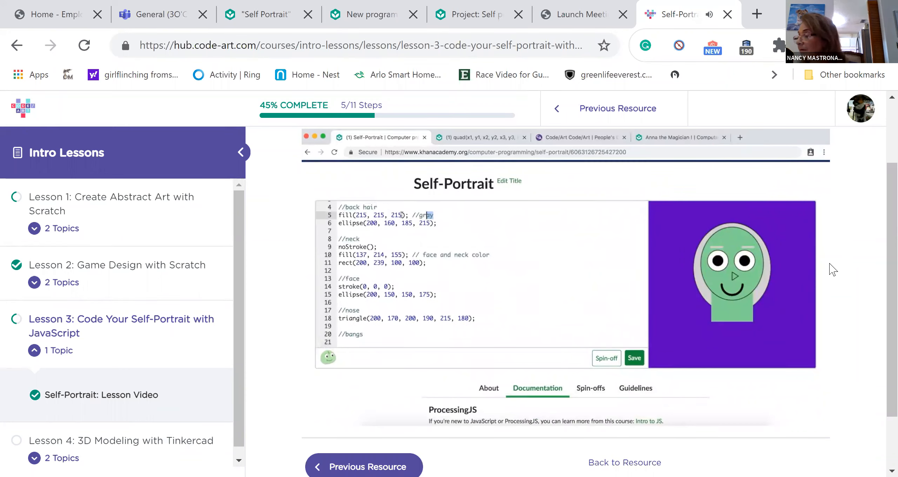
pyautogui.scroll(-3)
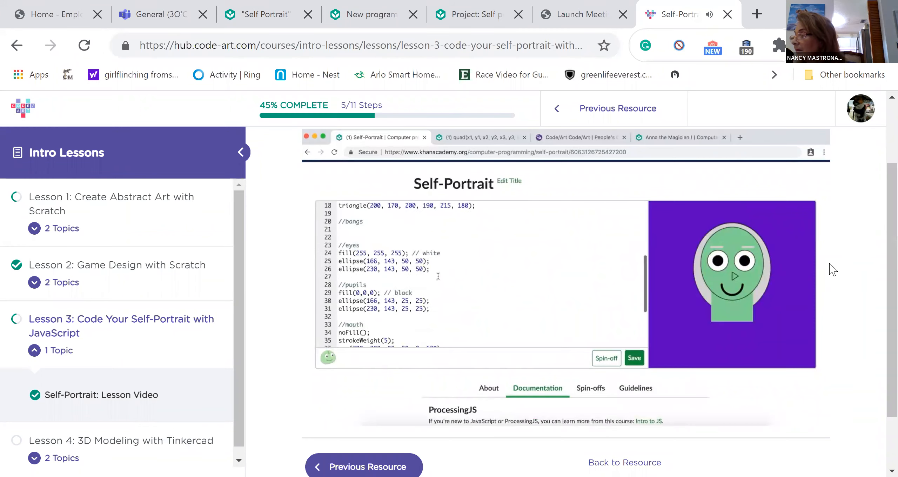
pyautogui.write('fill(215, 215, 215); //gray')
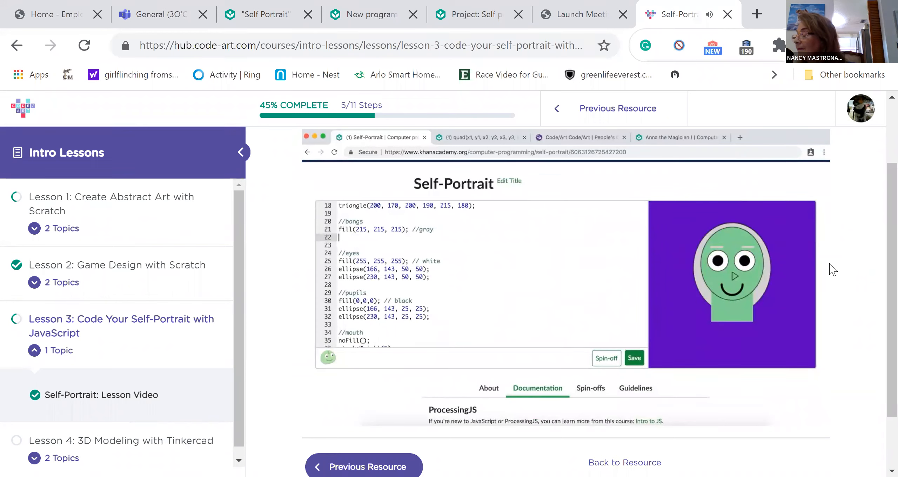
# Draw unoutlined rounded bangs as rect(200, 81, 90, 43, 58) and begin restoring the stroke.
pyautogui.write('rect(200,')
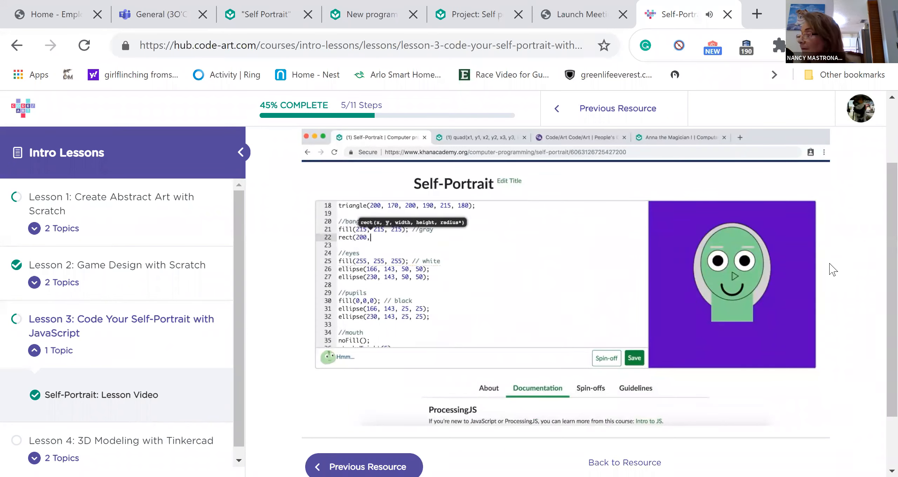
pyautogui.write('81, 90, 43, 58);')
pyautogui.write('noStroke();')
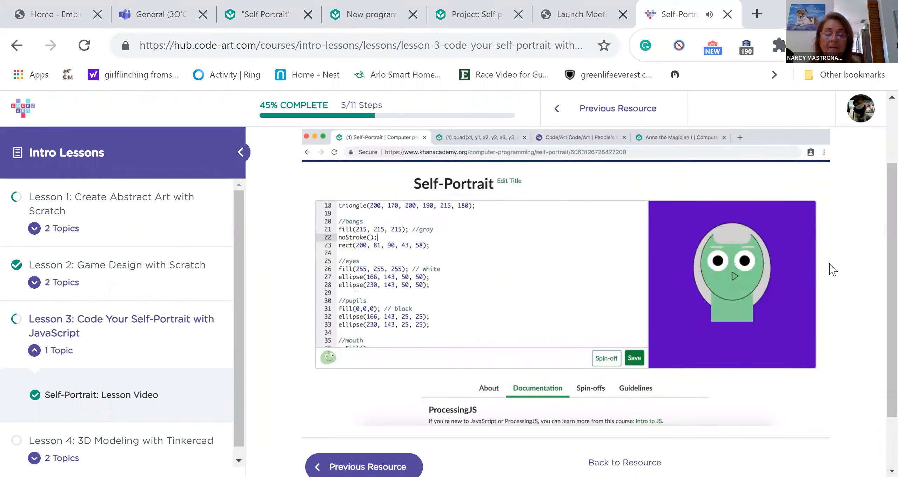
pyautogui.write('stroke(0, 0, 0);')
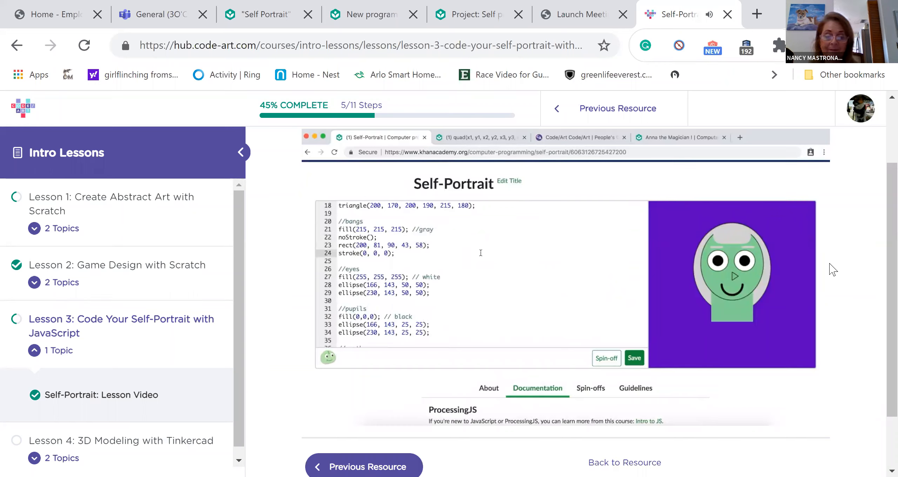
# Restore black outlines with stroke(0, 0, 0); below the bangs rect.
pyautogui.click(394, 254)
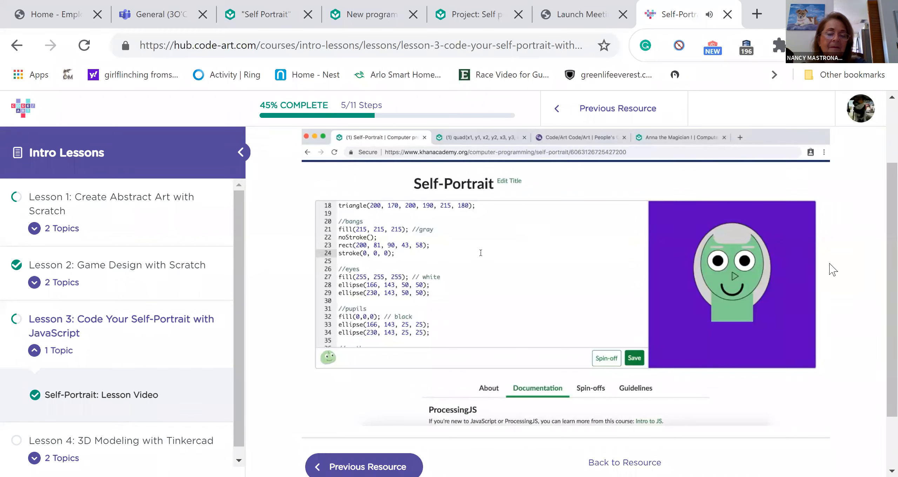
pyautogui.click(395, 254)
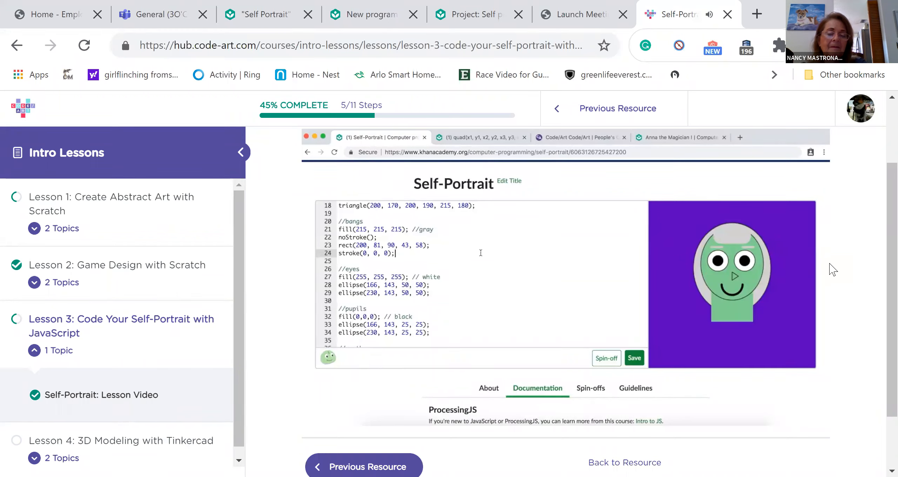